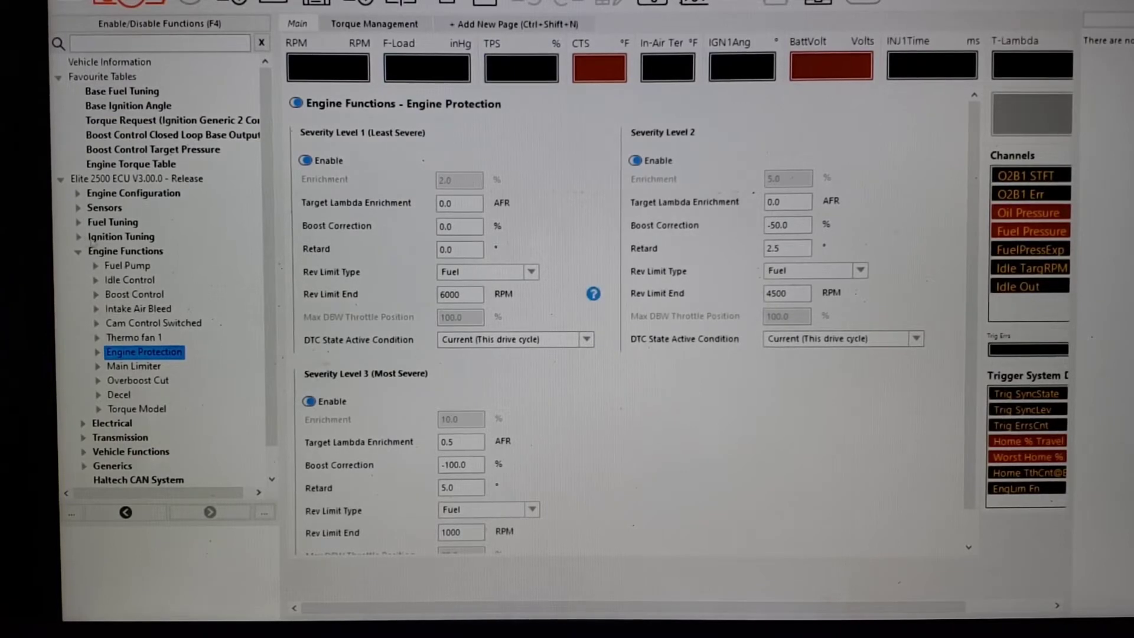
Show the Engine Functions overview listing which functions are enabled
{"action": "left_click", "coordinate": [126, 251]}
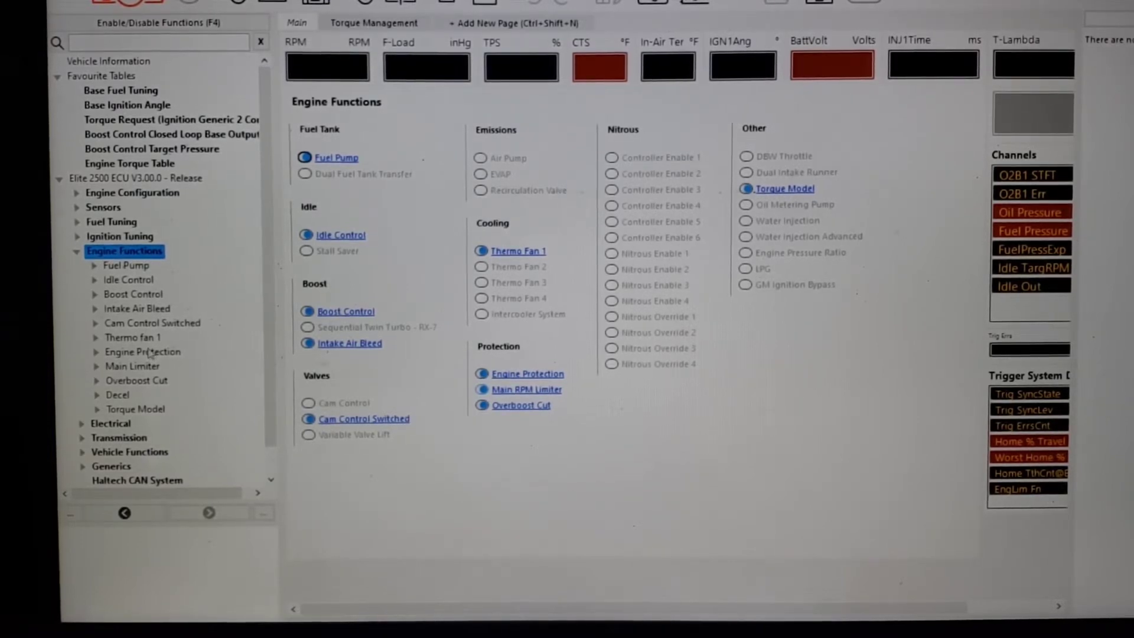
Review Engine Protection levels, keeping Level 1 DTC condition as Current (This drive cycle) and Level 2 rev limit end unchanged
{"action": "left_click", "coordinate": [143, 352]}
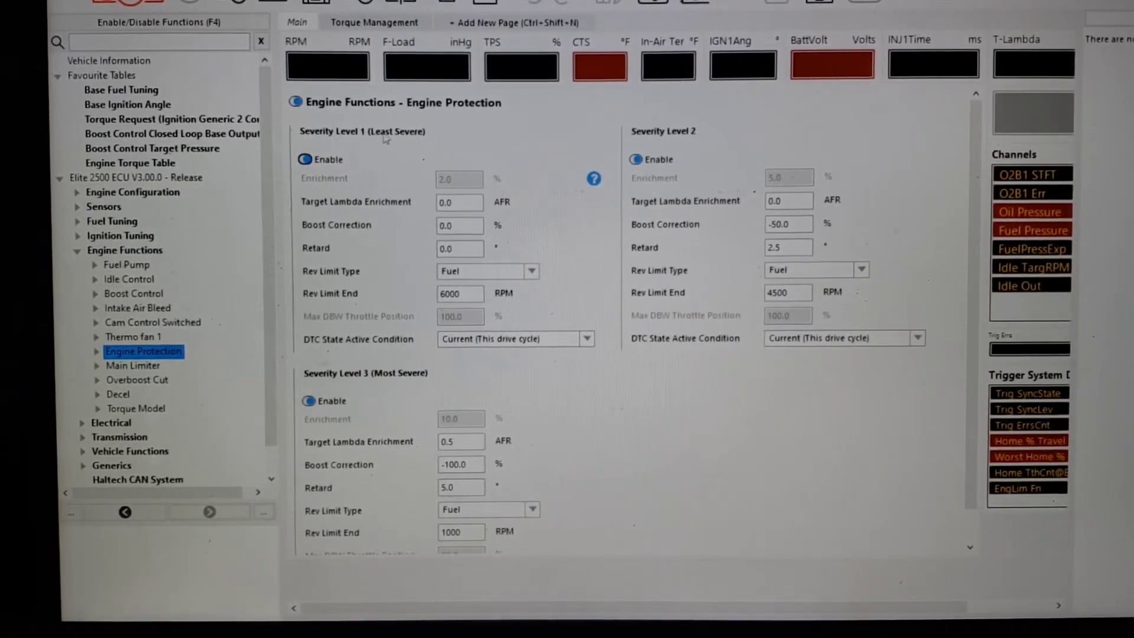
{"action": "mouse_move", "coordinate": [415, 135]}
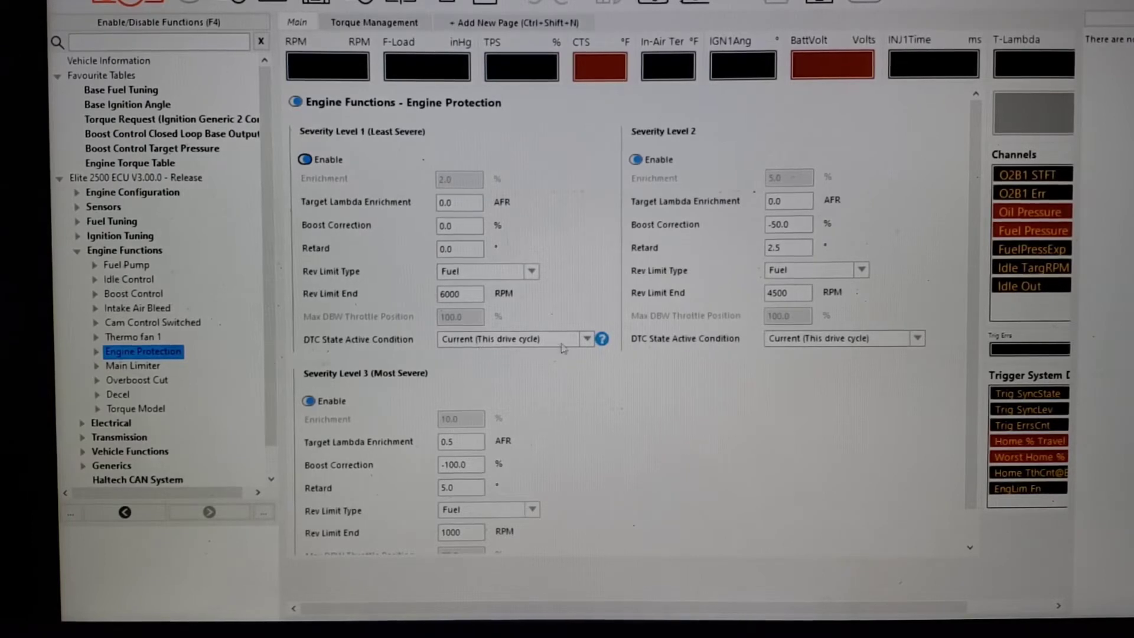
{"action": "left_click", "coordinate": [586, 339]}
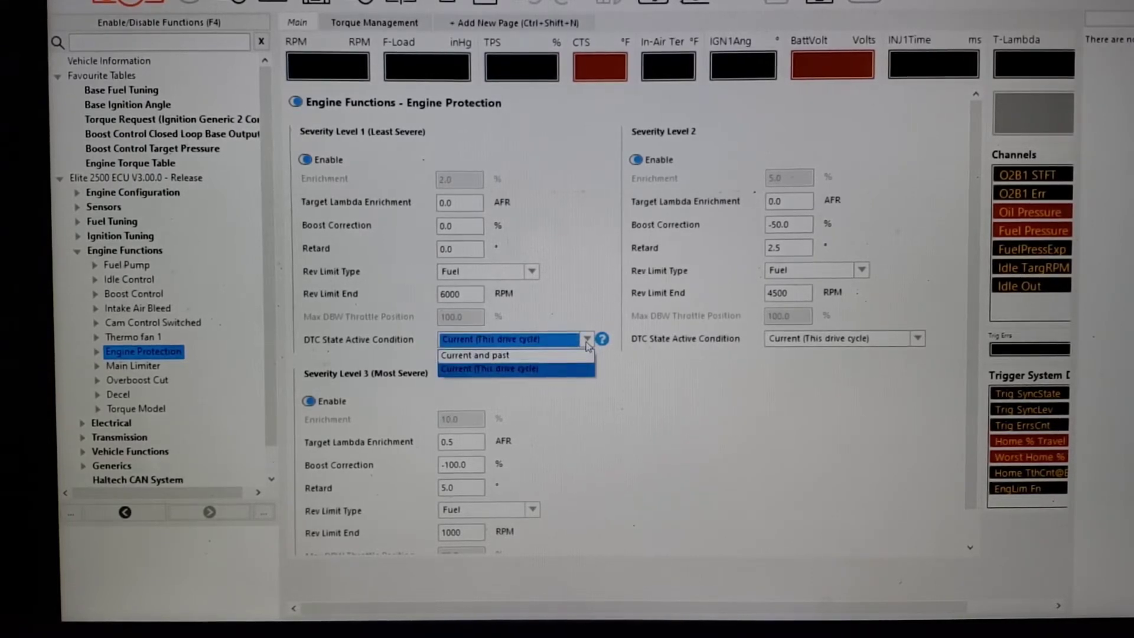
{"action": "left_click", "coordinate": [488, 368]}
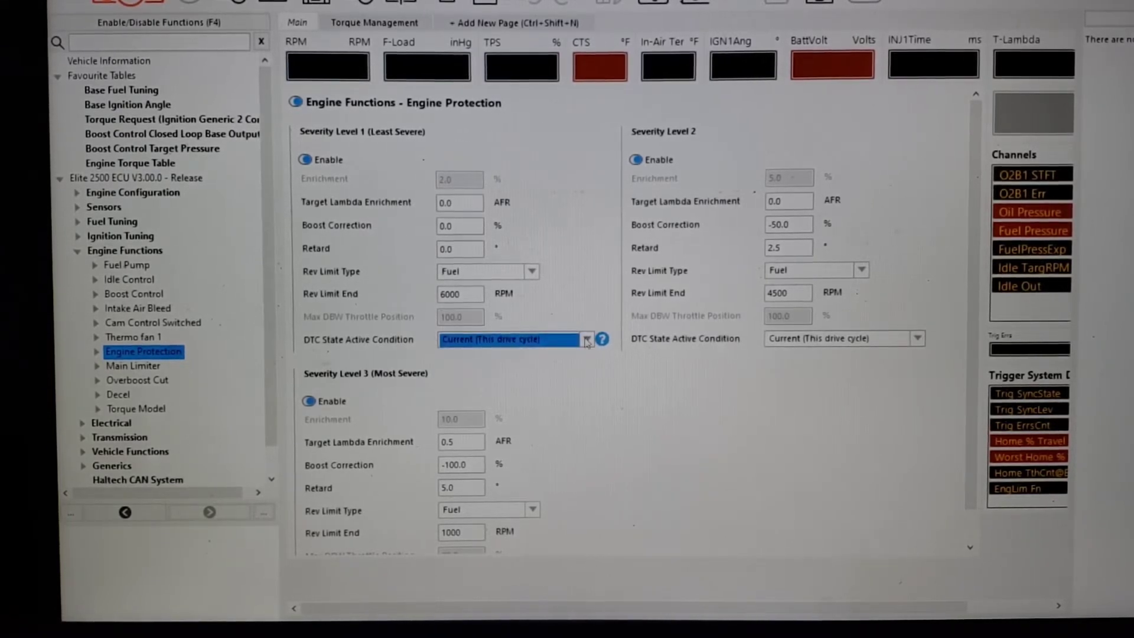
{"action": "left_click", "coordinate": [587, 339]}
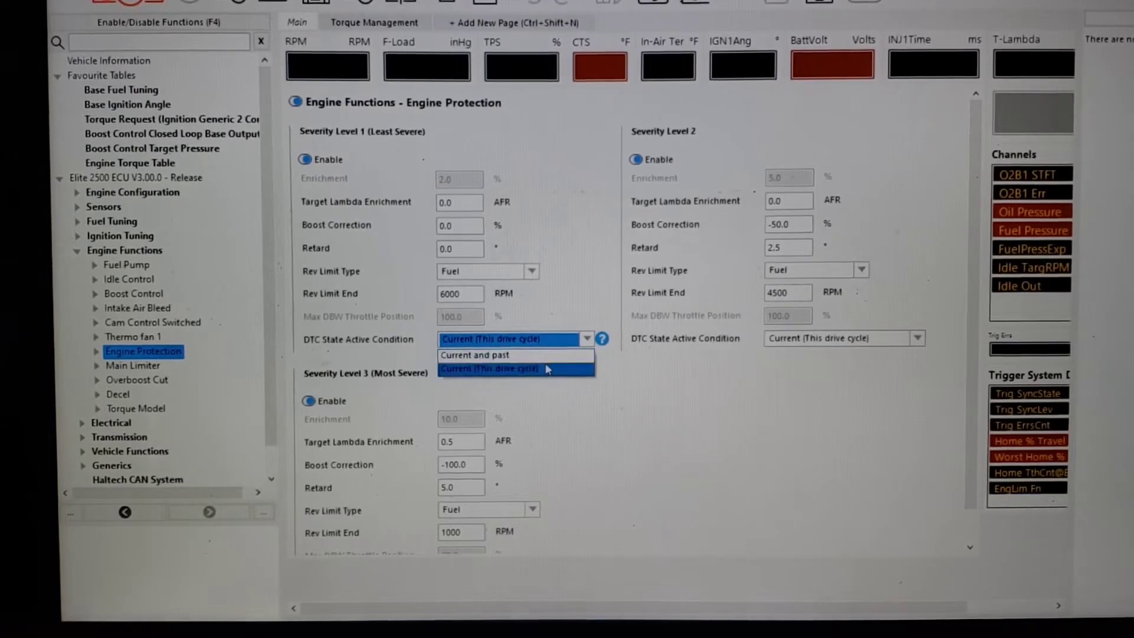
{"action": "left_click", "coordinate": [507, 369]}
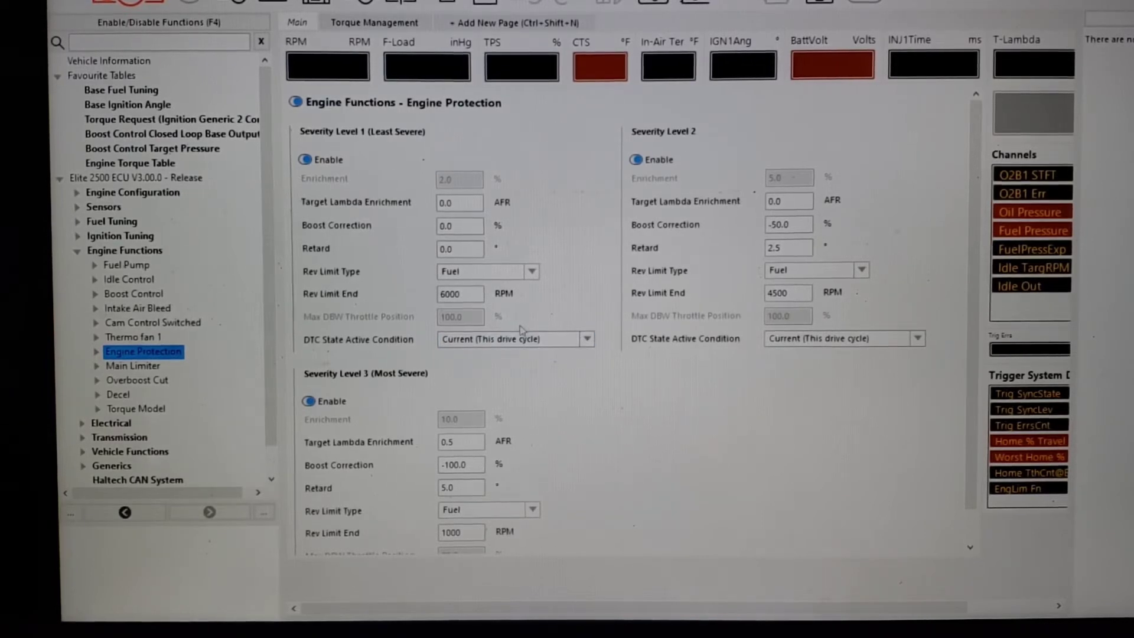
{"action": "mouse_move", "coordinate": [321, 208]}
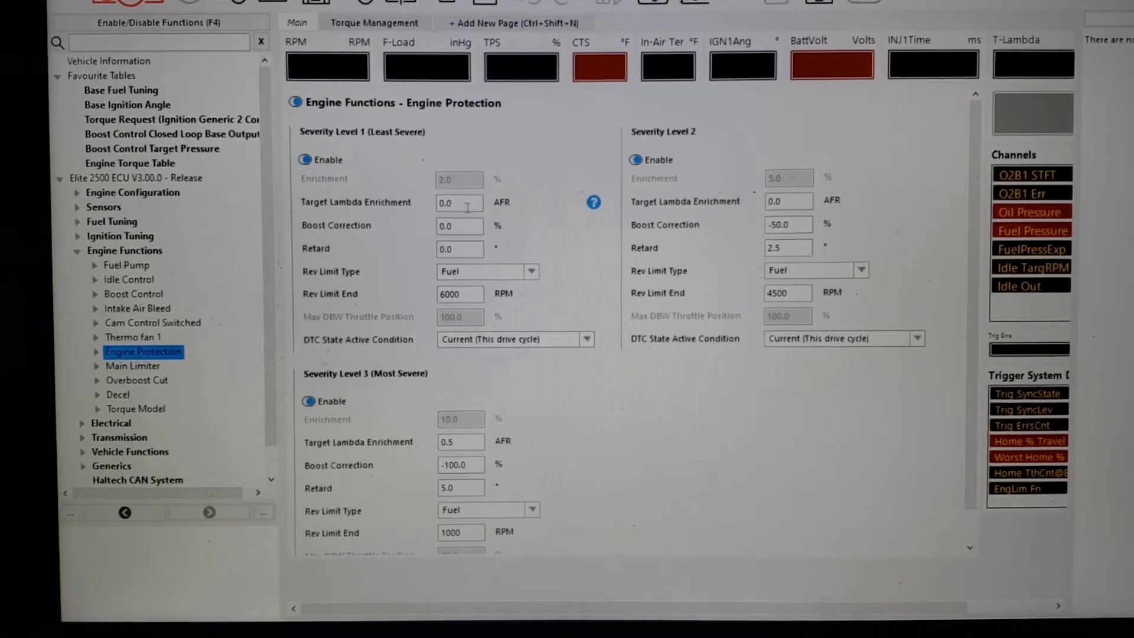
{"action": "mouse_move", "coordinate": [486, 235]}
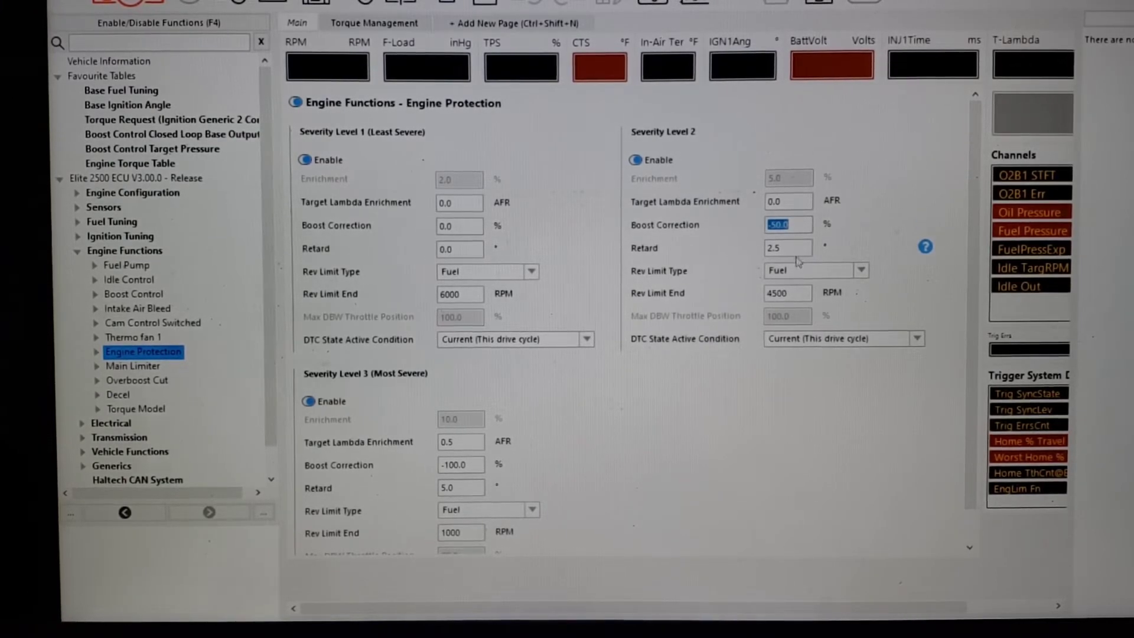
{"action": "left_click", "coordinate": [787, 247]}
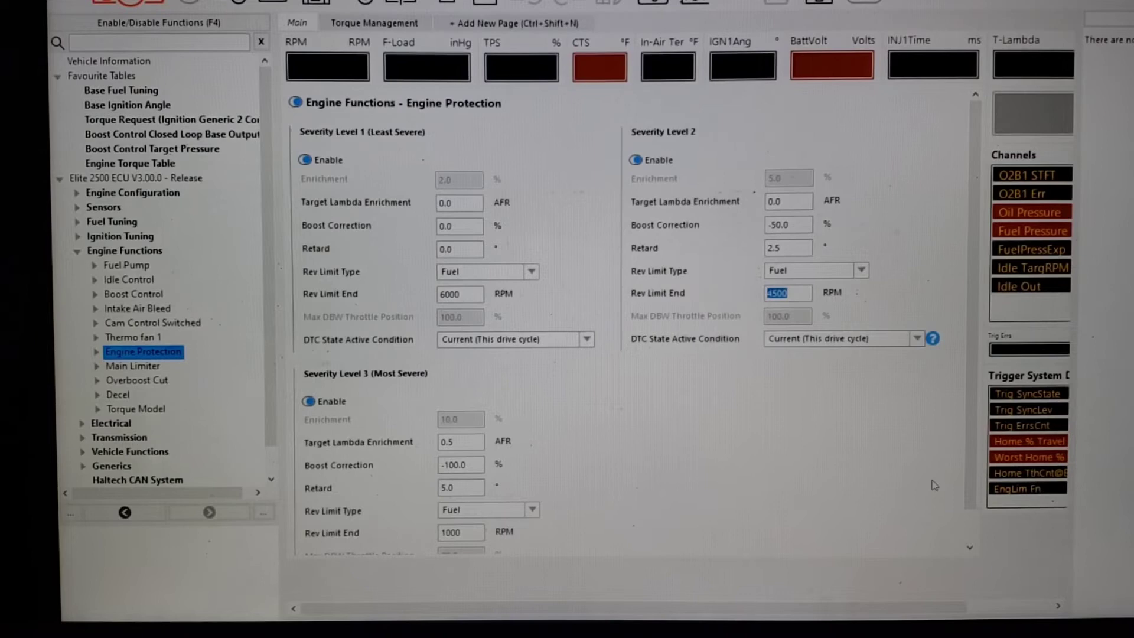
{"action": "scroll", "scroll_direction": "down", "scroll_amount": 3}
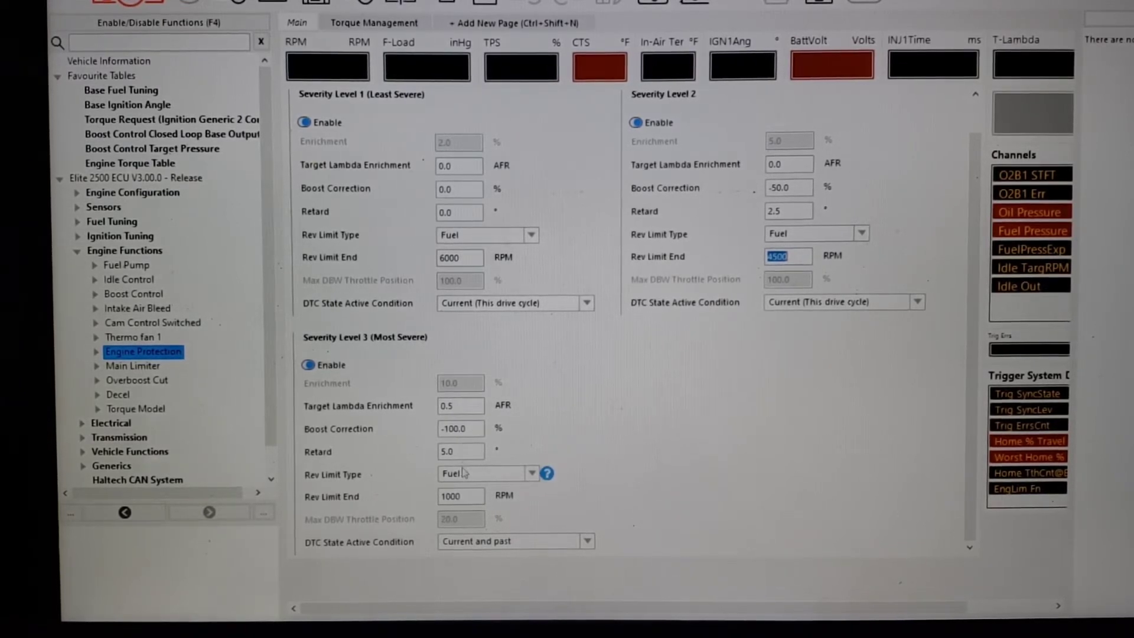
{"action": "left_click", "coordinate": [460, 496]}
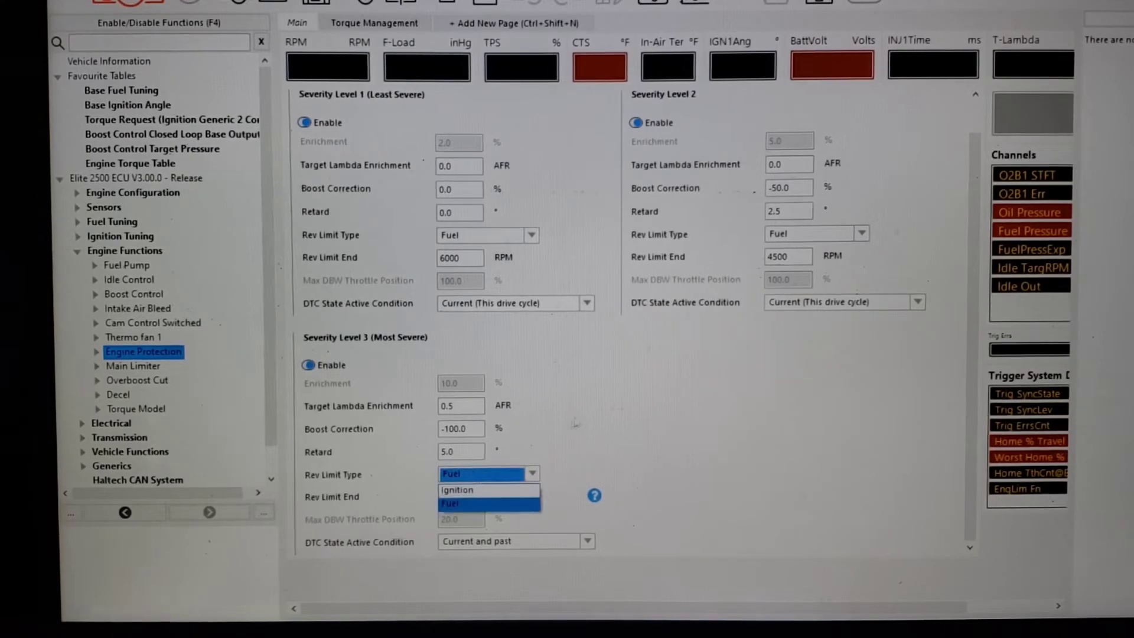
{"action": "left_click", "coordinate": [484, 504]}
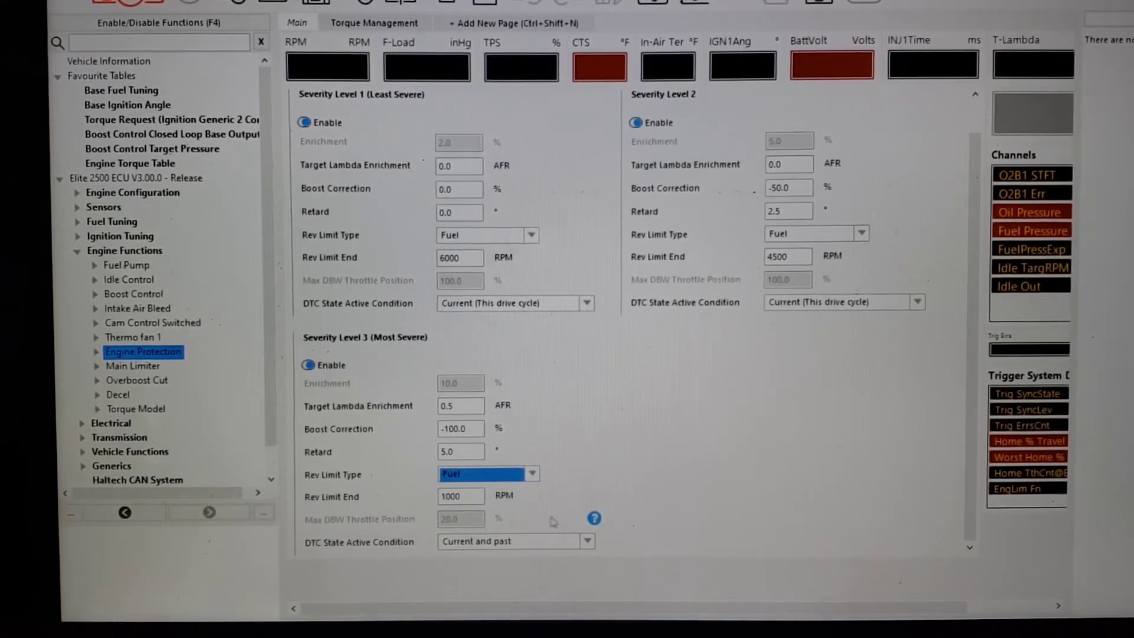
{"action": "left_click", "coordinate": [587, 542]}
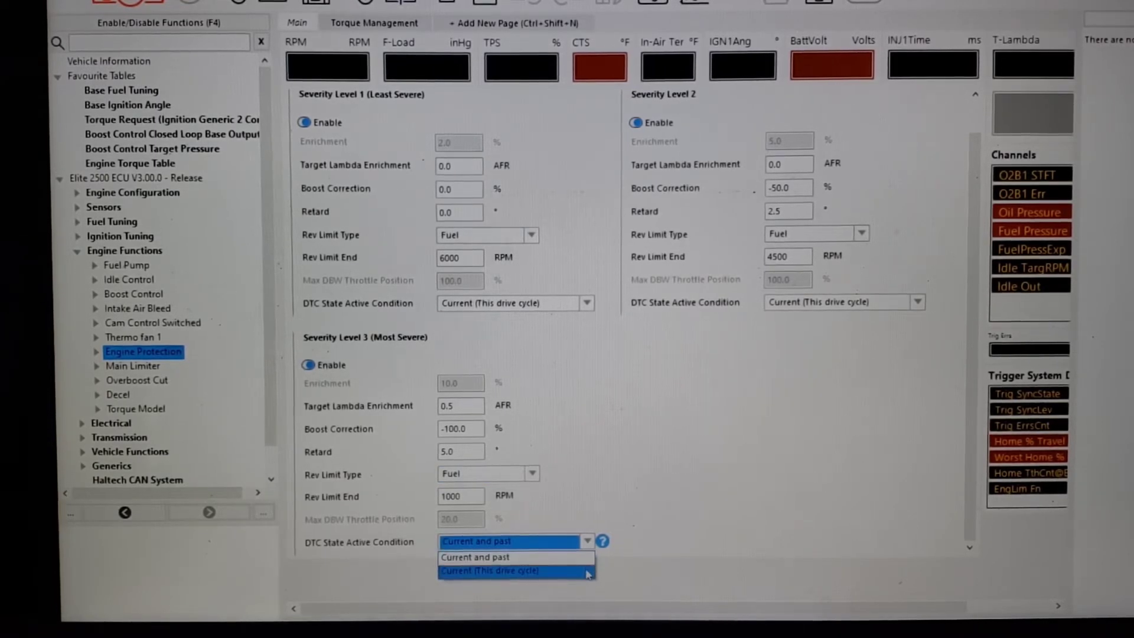
{"action": "left_click", "coordinate": [475, 556]}
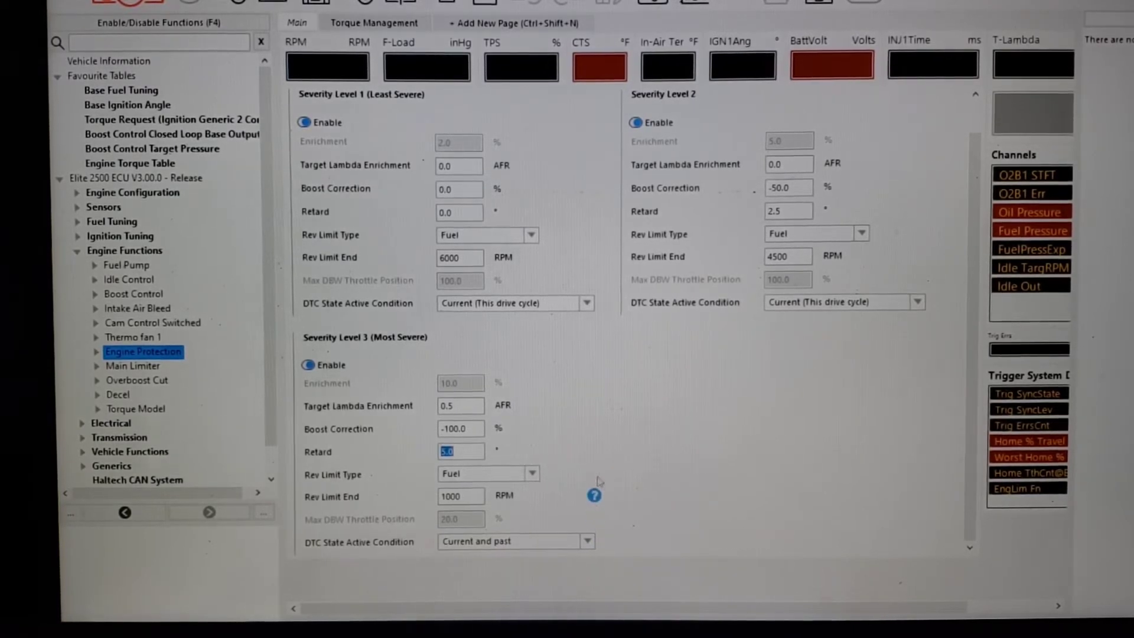
{"action": "mouse_move", "coordinate": [702, 516]}
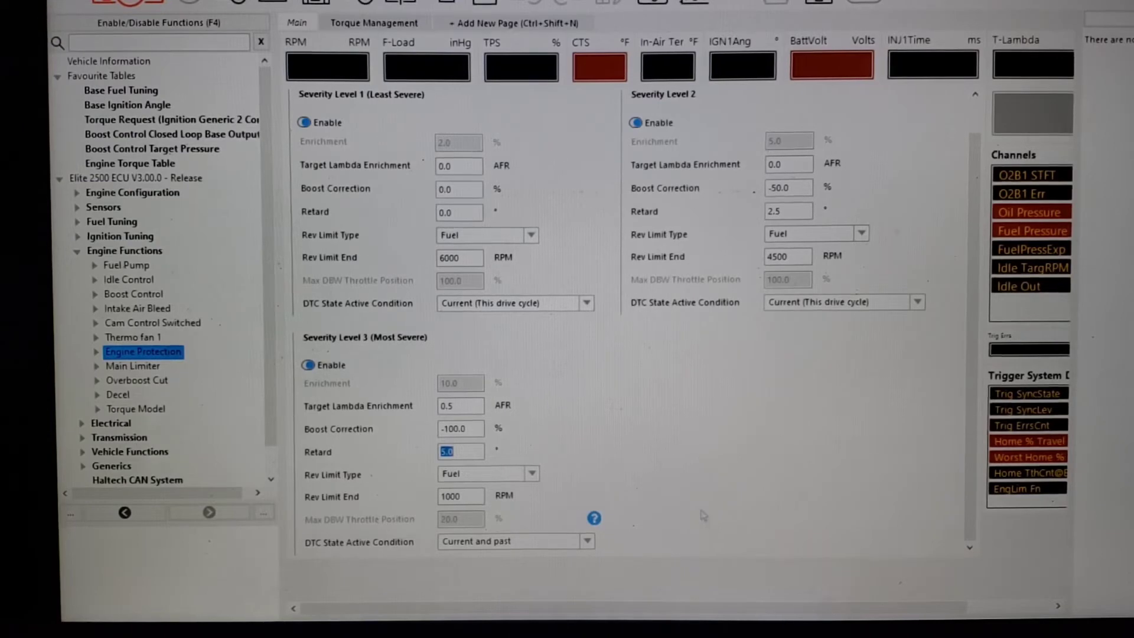
{"action": "mouse_move", "coordinate": [615, 520]}
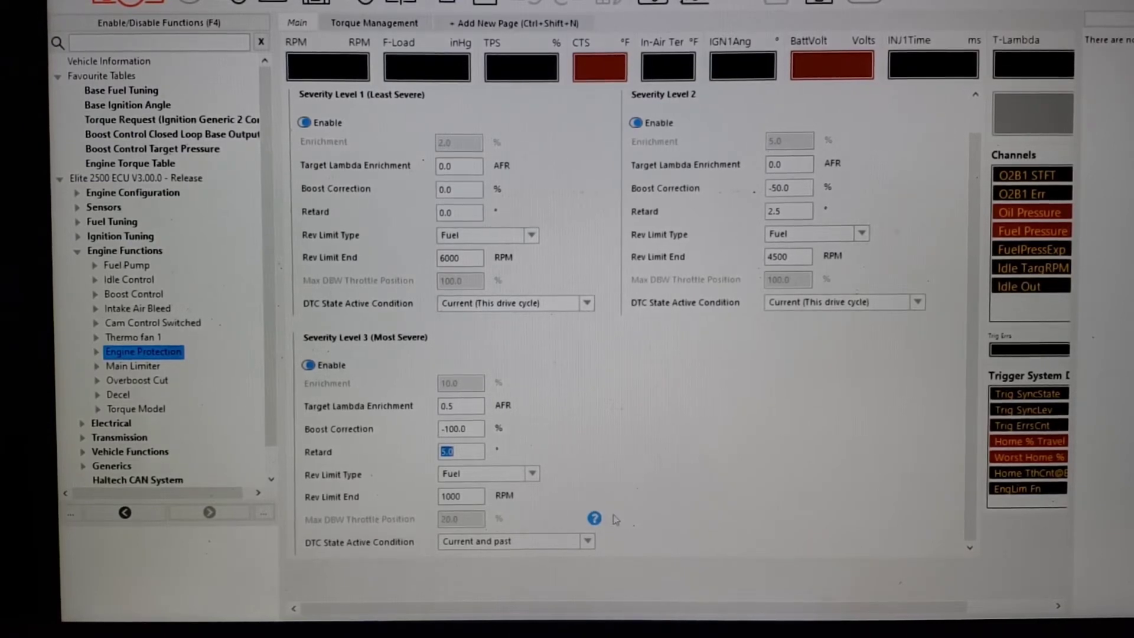
{"action": "mouse_move", "coordinate": [628, 548]}
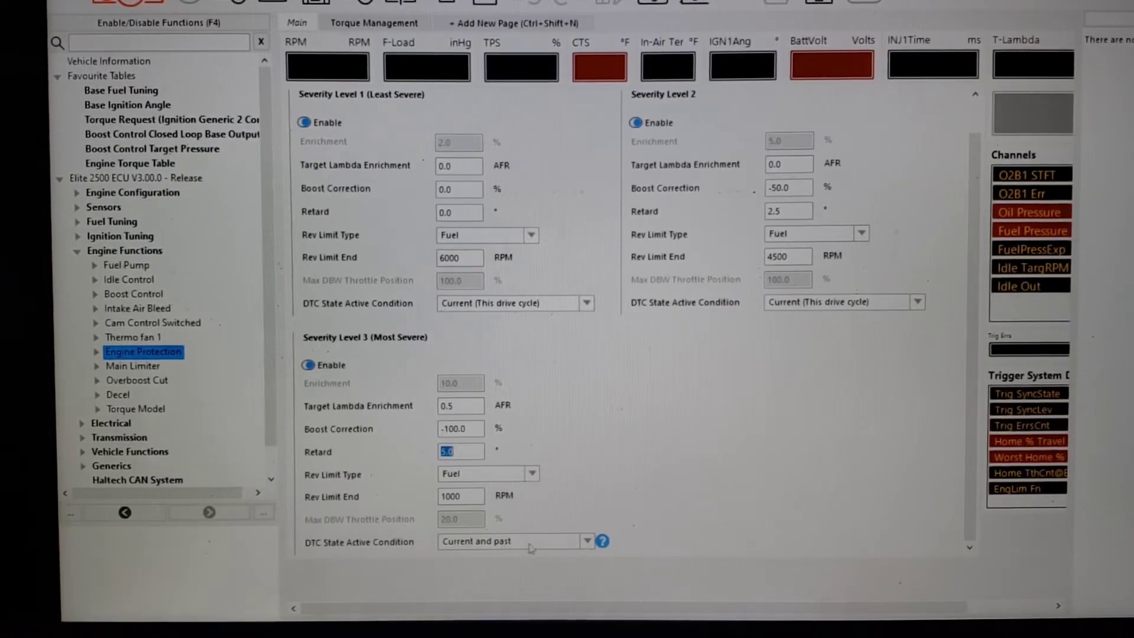
{"action": "mouse_move", "coordinate": [552, 548]}
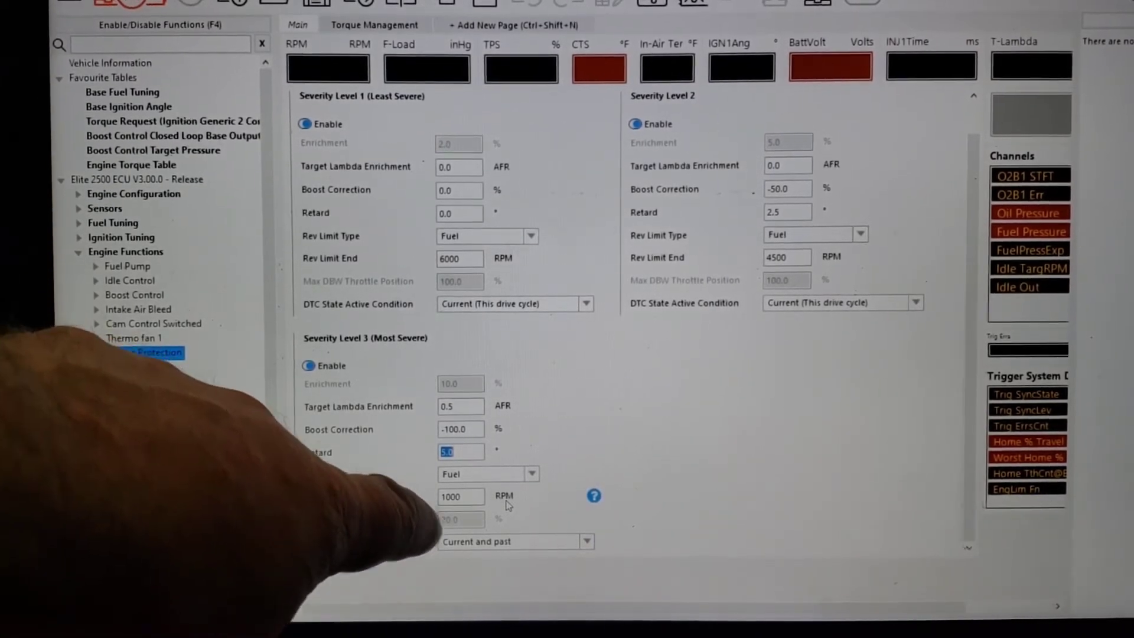
{"action": "left_click", "coordinate": [153, 353]}
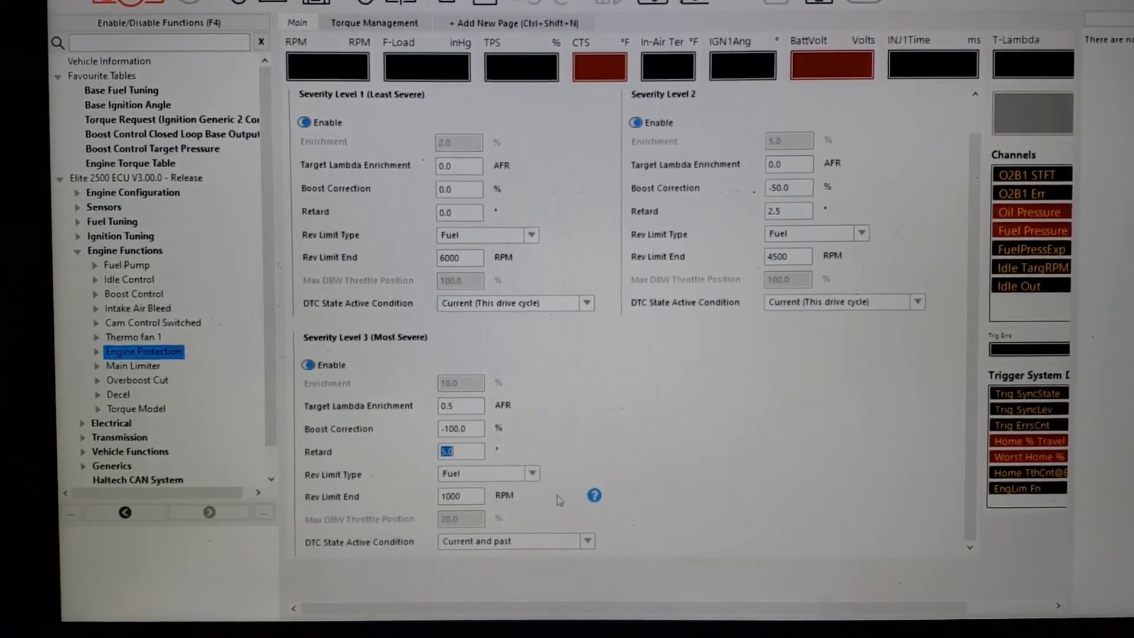
{"action": "mouse_move", "coordinate": [556, 498]}
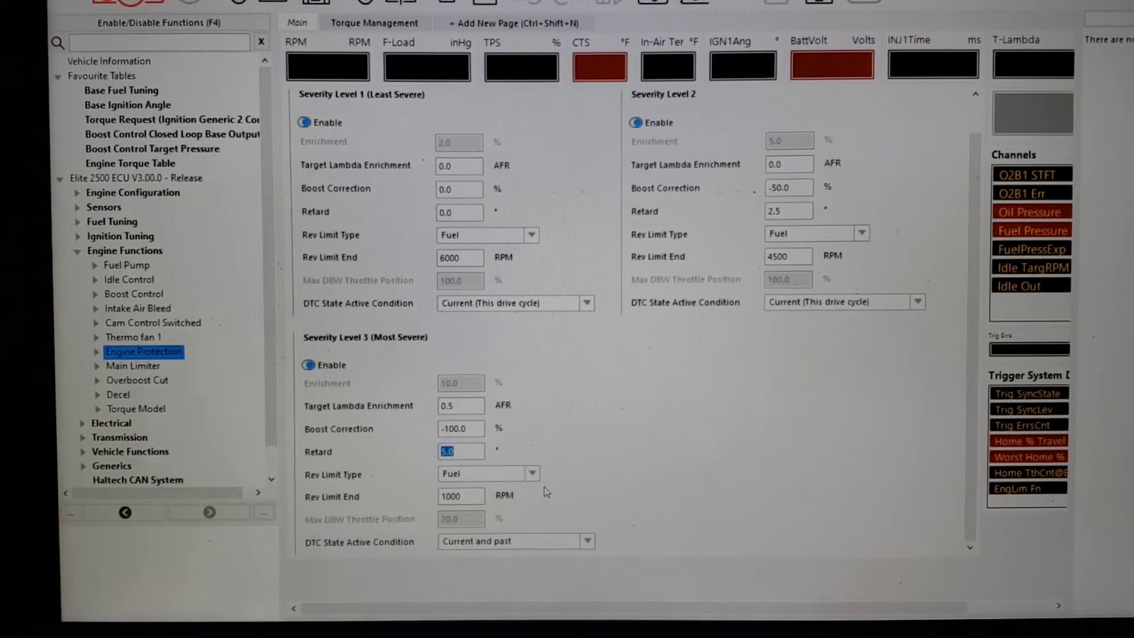
{"action": "mouse_move", "coordinate": [569, 491]}
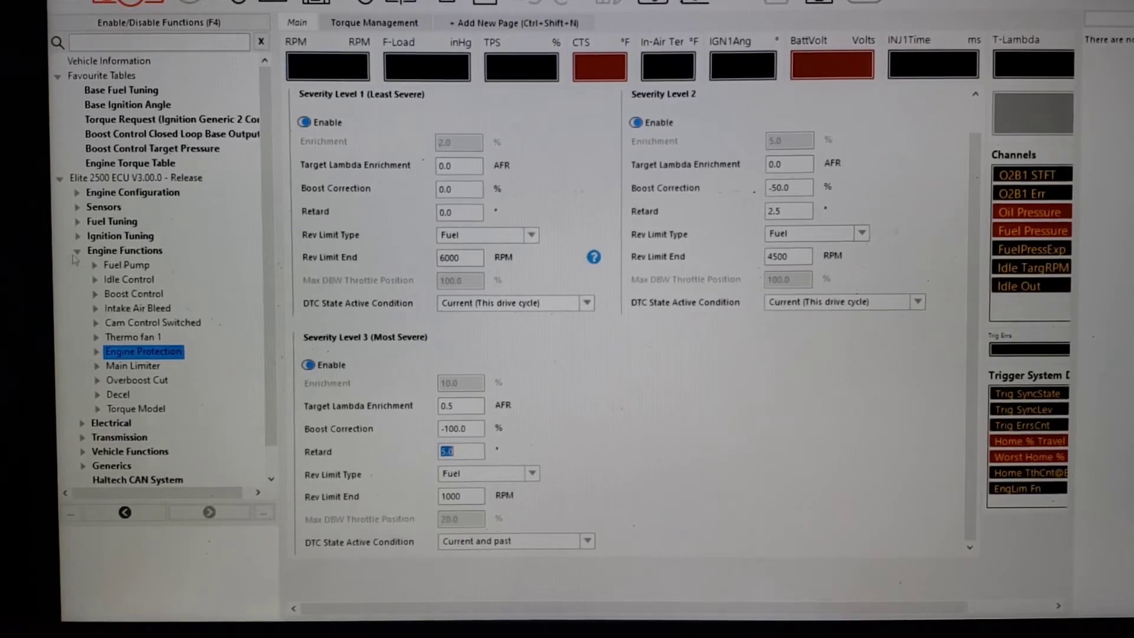
Navigate to the Throttle Position sensor Diagnostics page under Sensors
{"action": "left_click", "coordinate": [78, 251]}
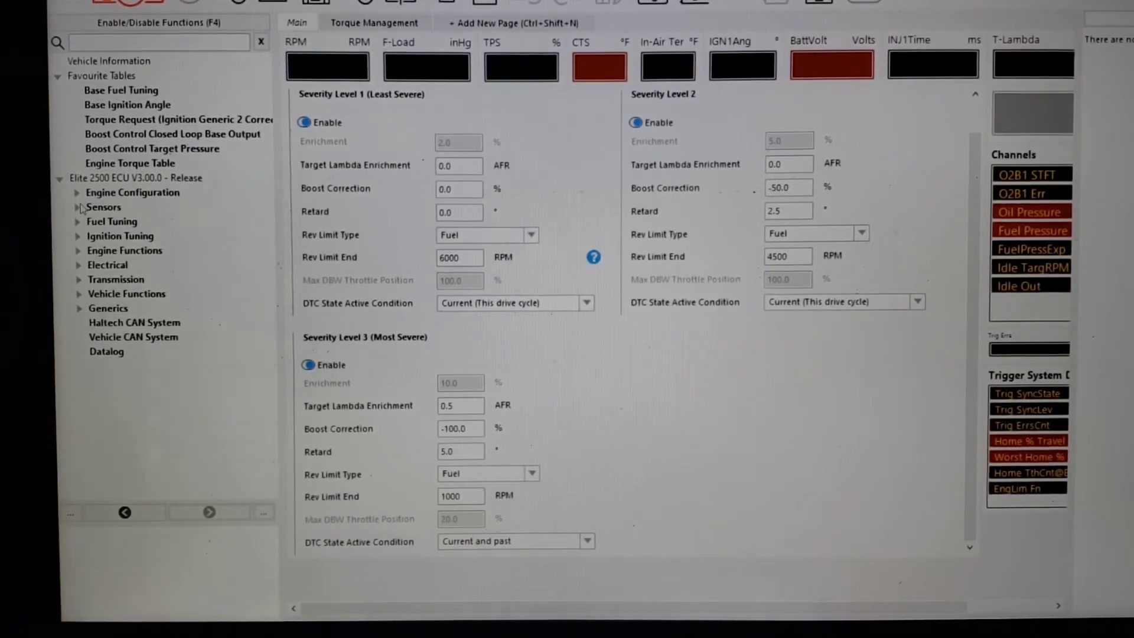
{"action": "left_click", "coordinate": [78, 207]}
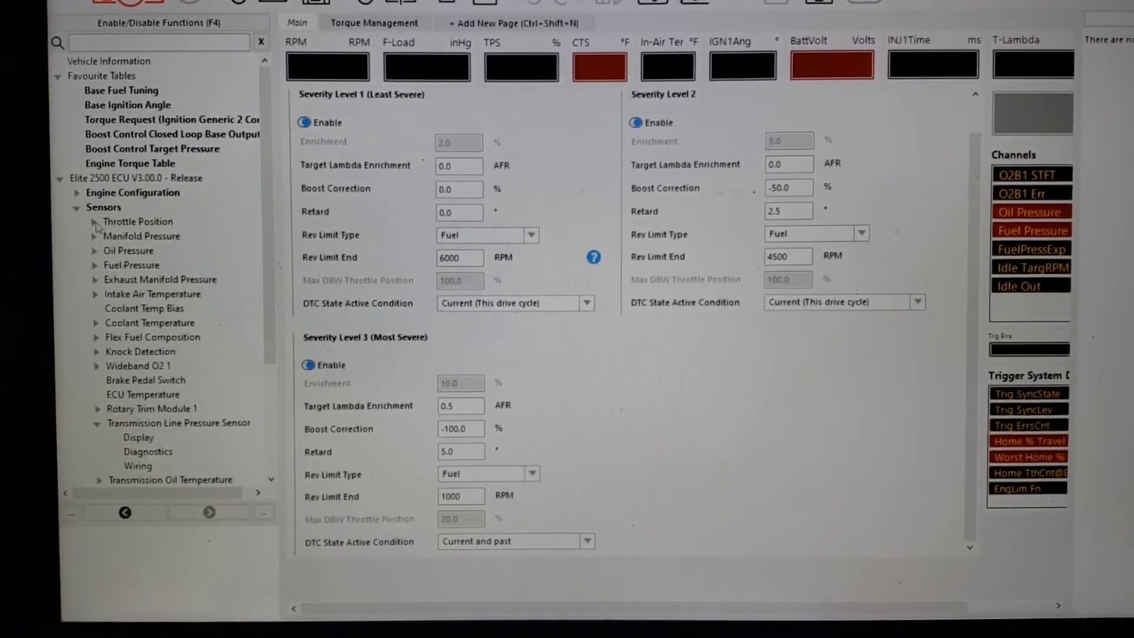
{"action": "left_click", "coordinate": [95, 221]}
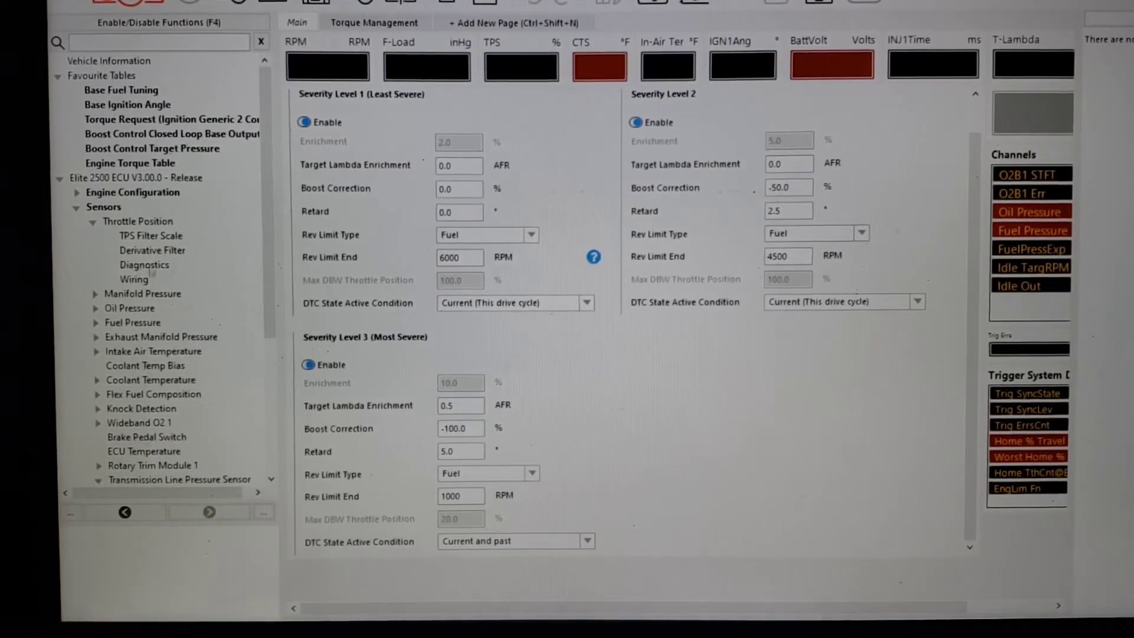
{"action": "left_click", "coordinate": [144, 265]}
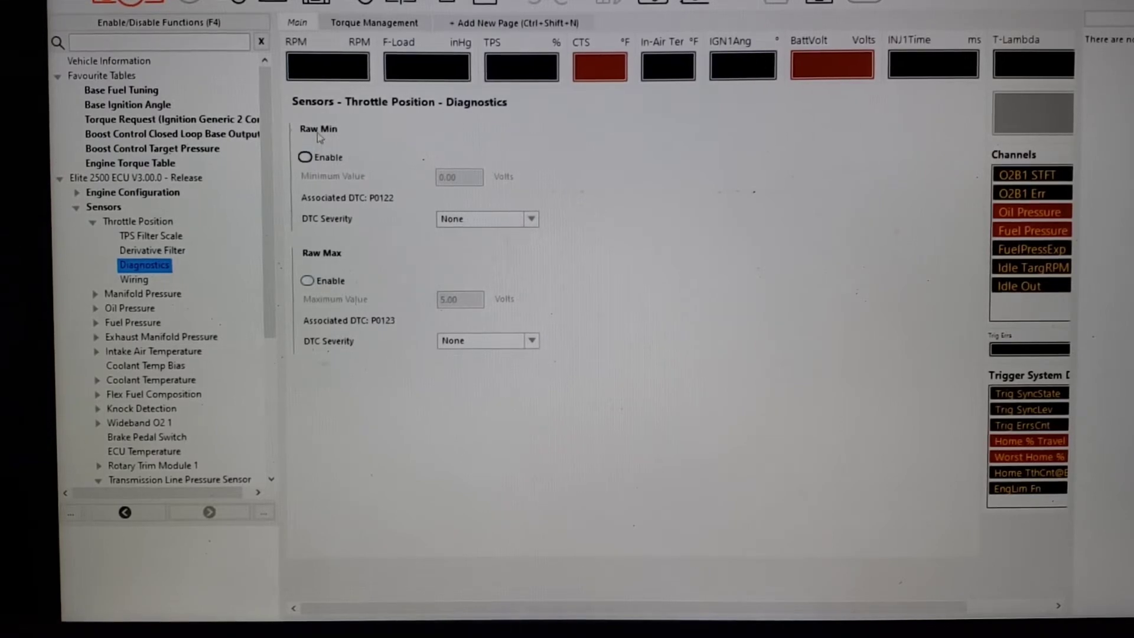
Enable Raw Min at 0.25 V minimum with DTC severity Level 2
{"action": "left_click", "coordinate": [306, 157]}
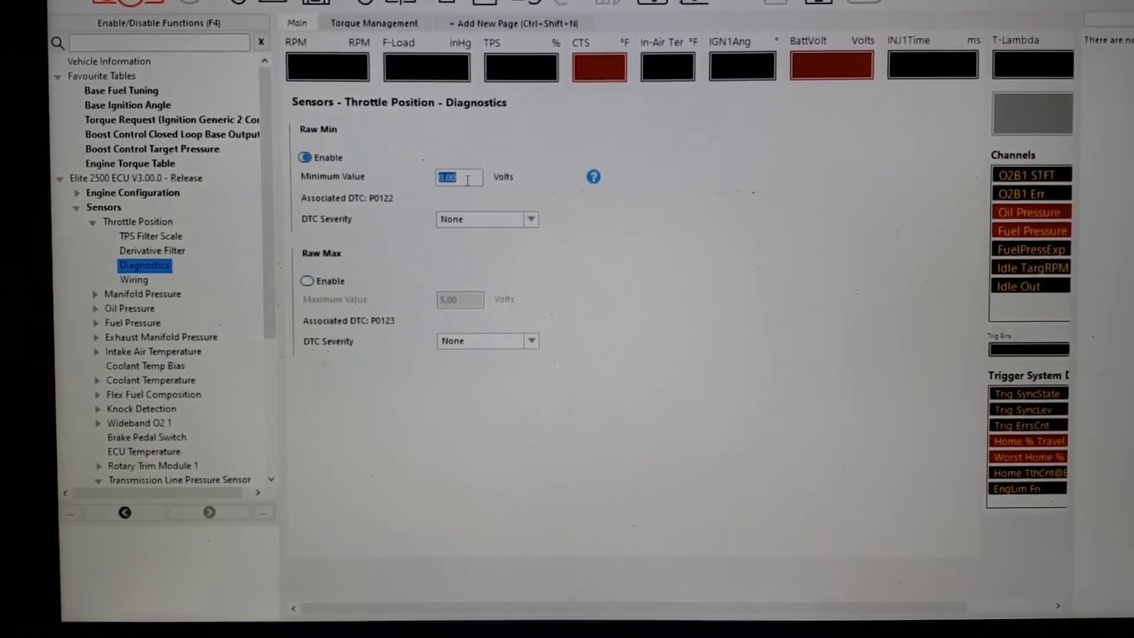
{"action": "type", "text": "0.25"}
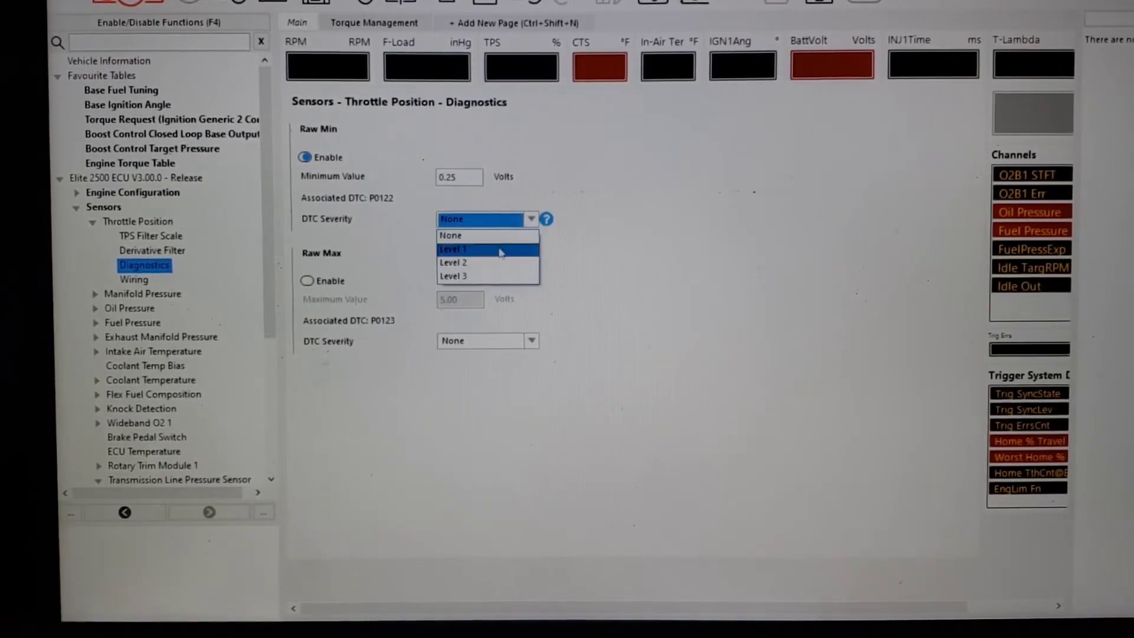
{"action": "mouse_move", "coordinate": [488, 262]}
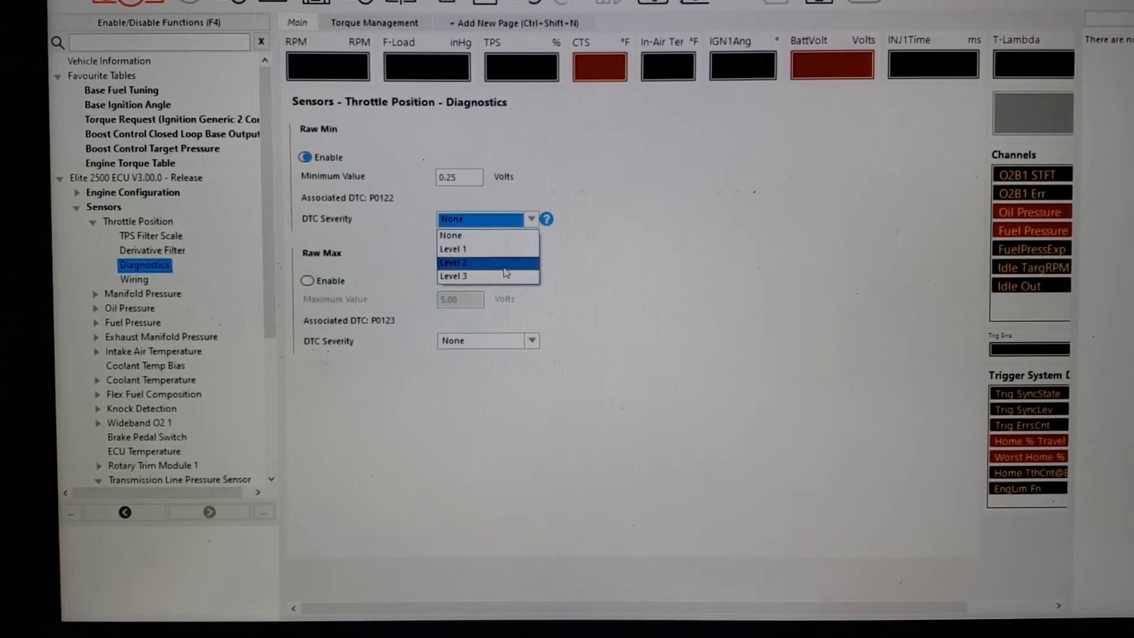
{"action": "left_click", "coordinate": [454, 262]}
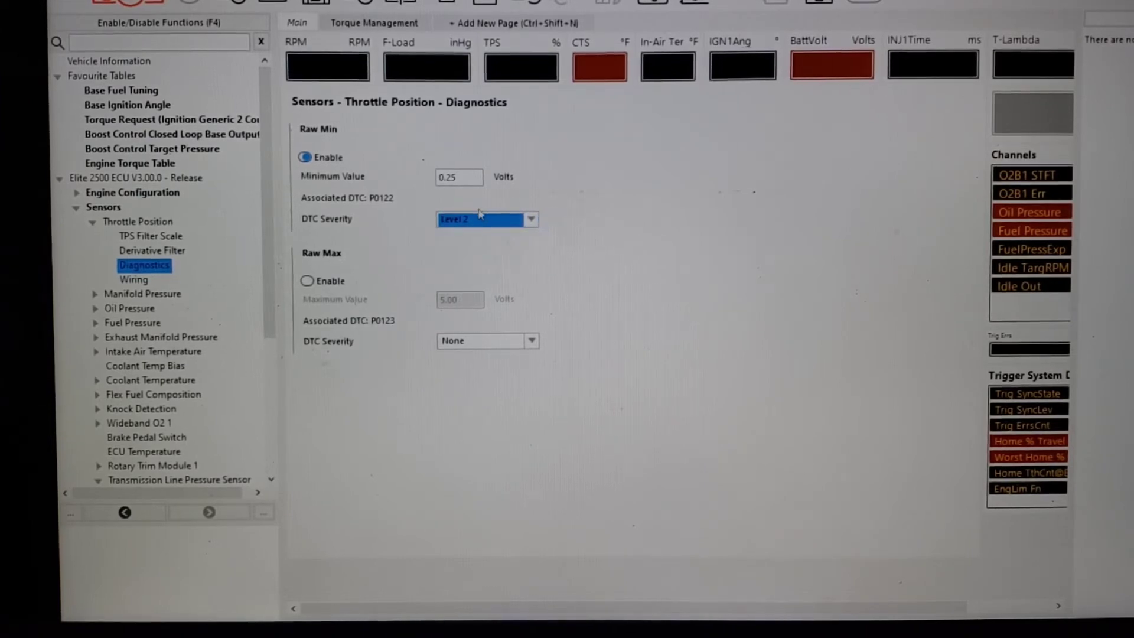
{"action": "left_click", "coordinate": [459, 176]}
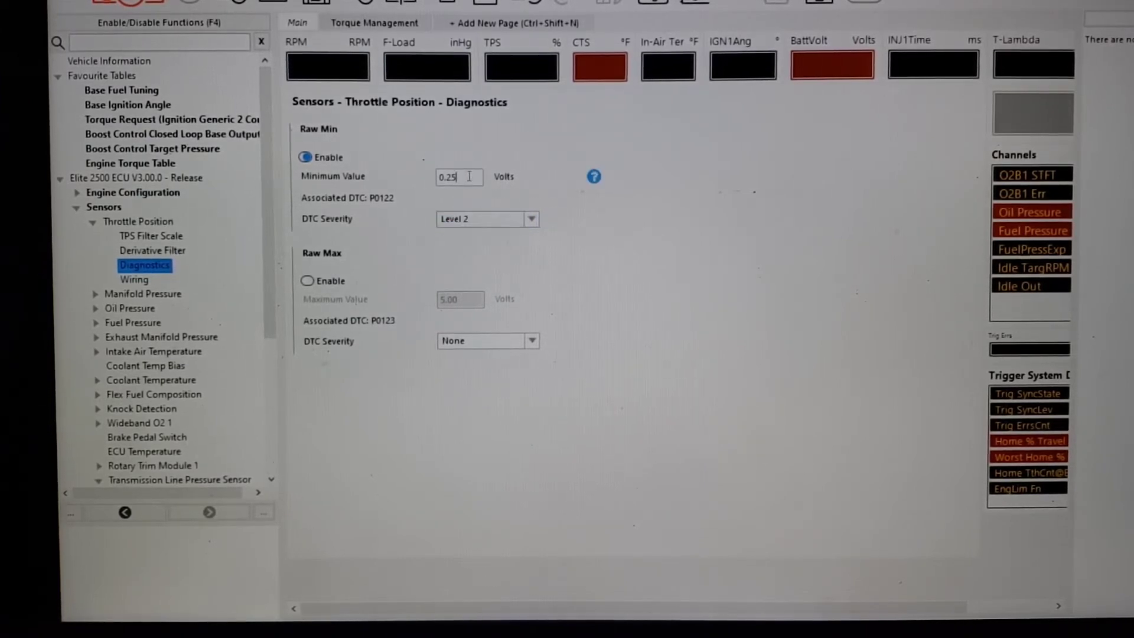
{"action": "triple_click", "coordinate": [449, 177]}
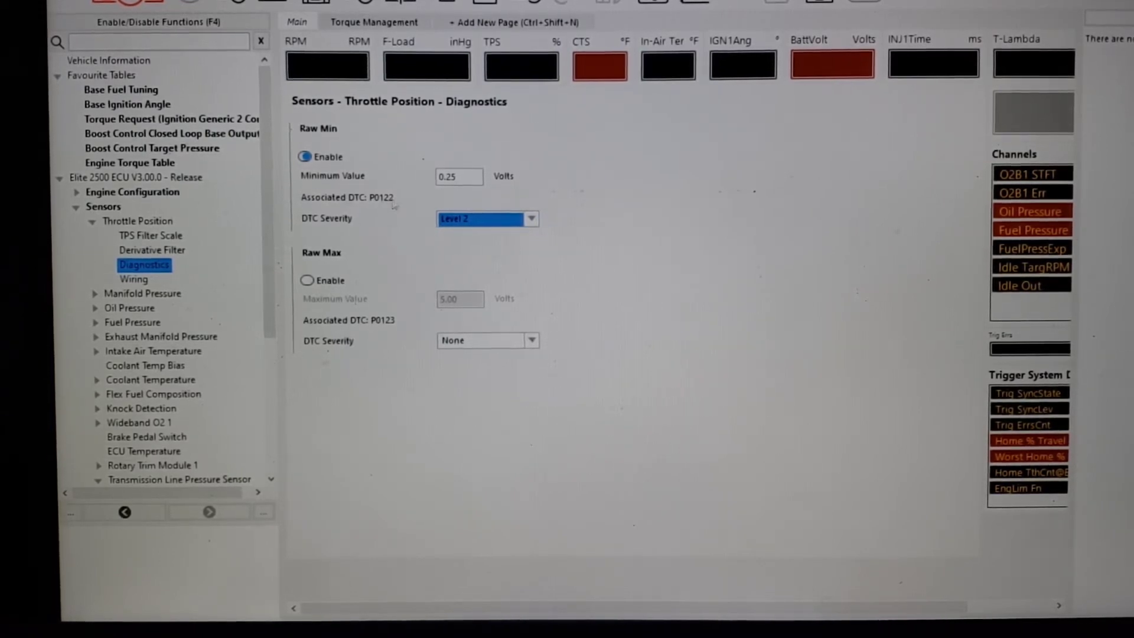
{"action": "mouse_move", "coordinate": [405, 210]}
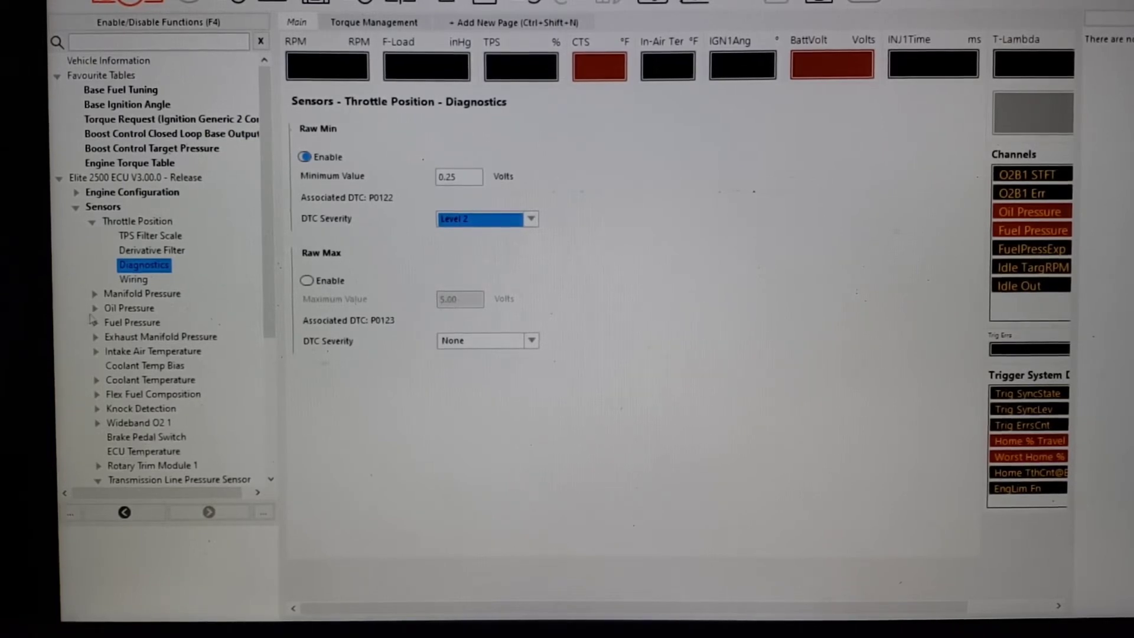
Review oil pressure diagnostics DTC delay, precondition (kept at Both) and minimum MAP values
{"action": "left_click", "coordinate": [95, 307]}
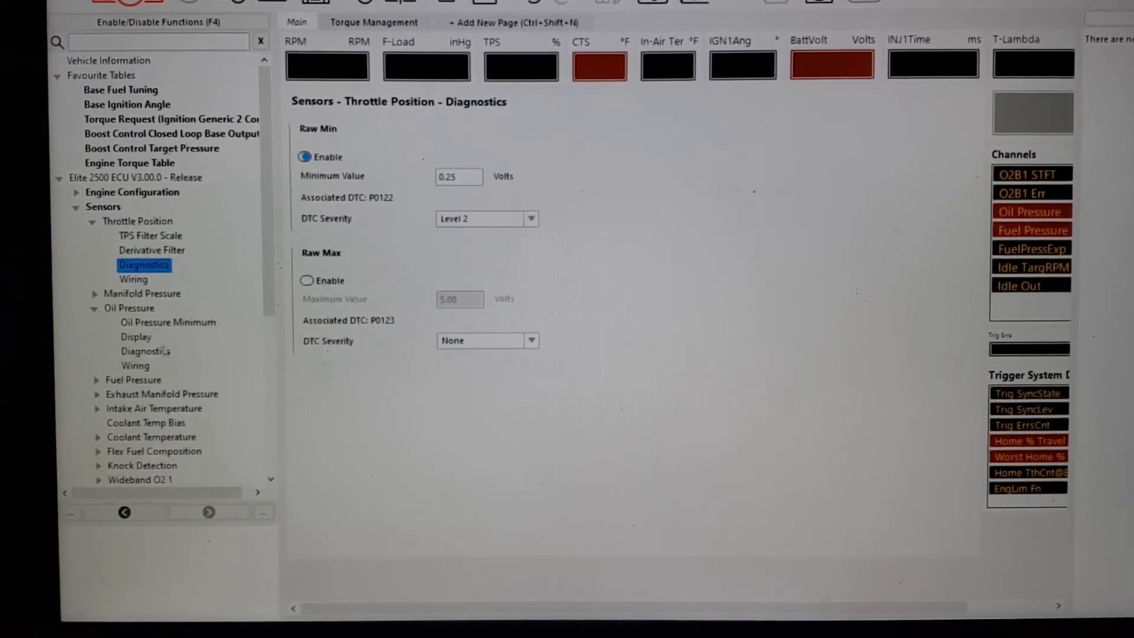
{"action": "left_click", "coordinate": [144, 352]}
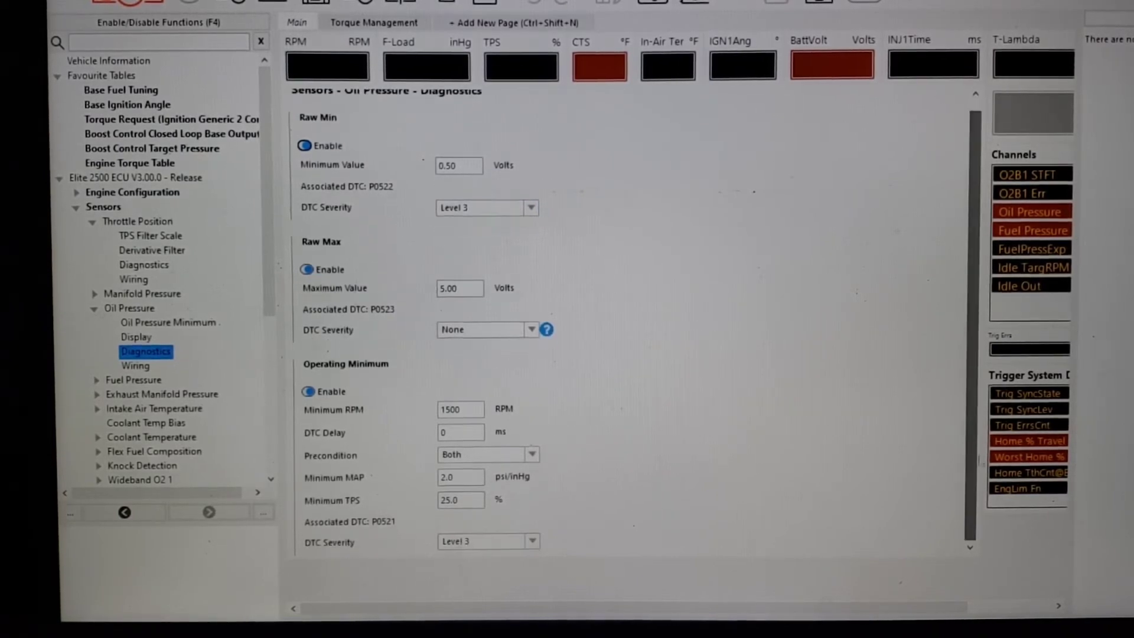
{"action": "triple_click", "coordinate": [460, 410]}
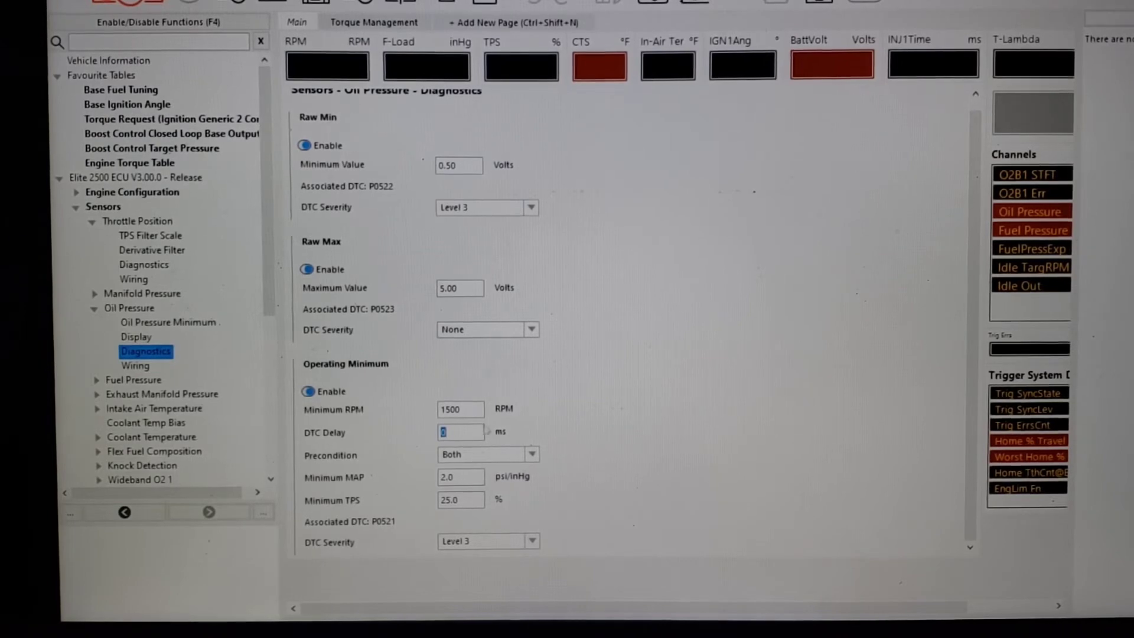
{"action": "left_click", "coordinate": [531, 455]}
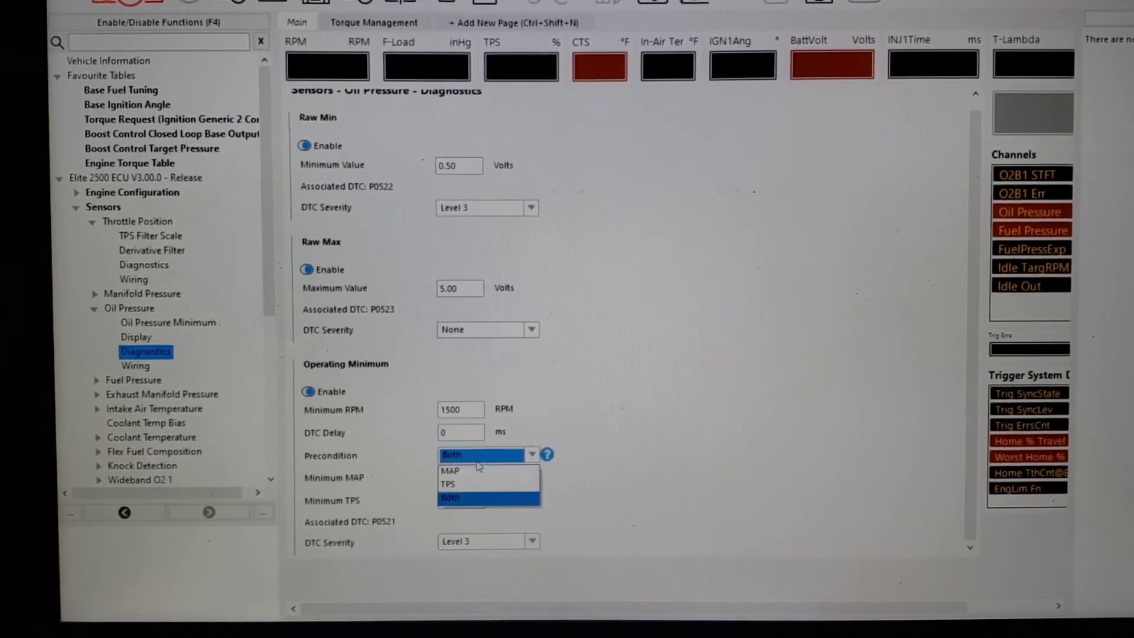
{"action": "left_click", "coordinate": [451, 497]}
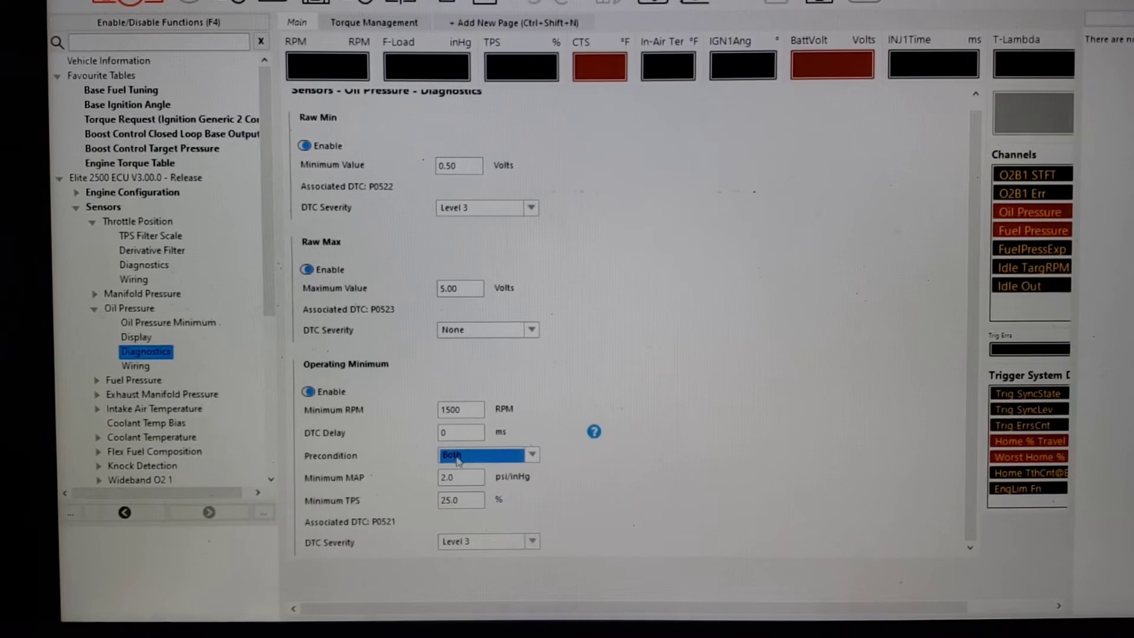
{"action": "left_click", "coordinate": [459, 476]}
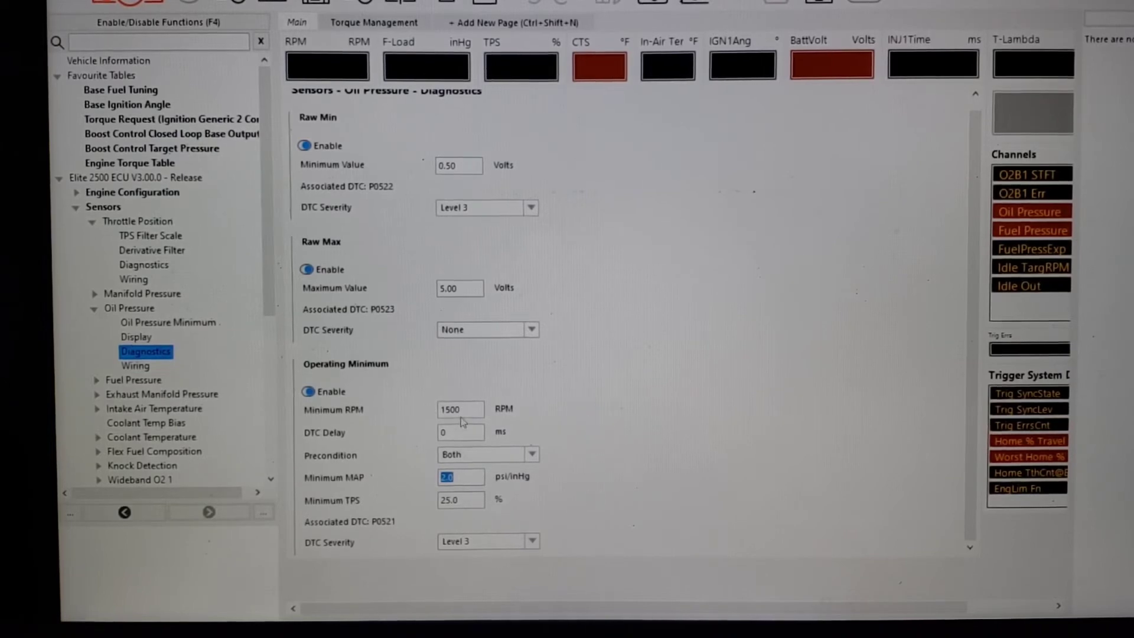
{"action": "mouse_move", "coordinate": [347, 152]}
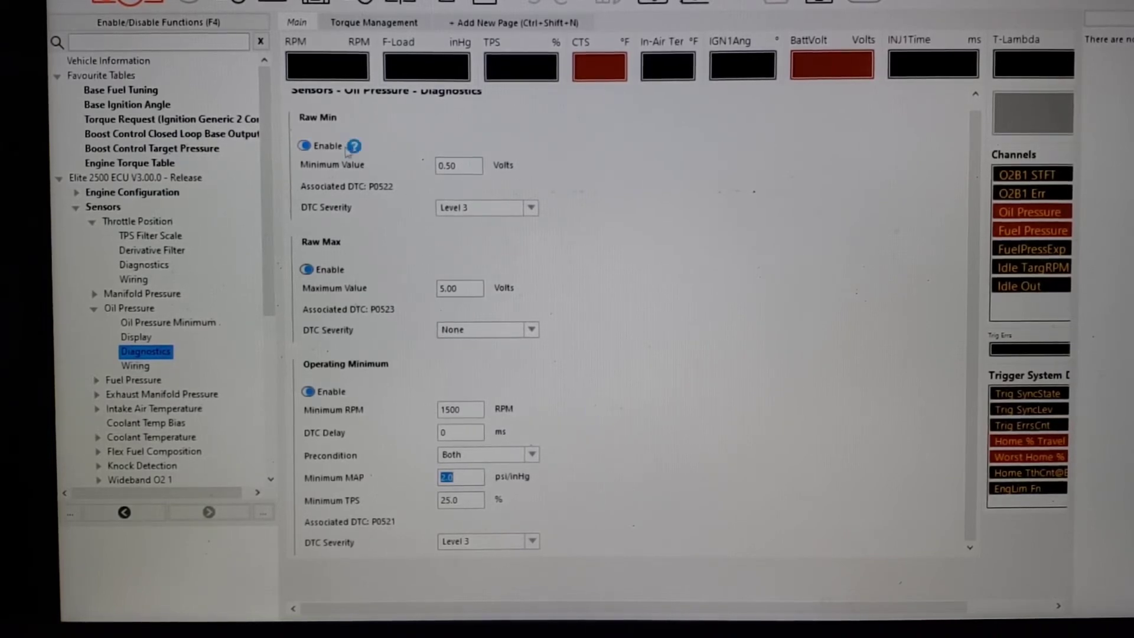
{"action": "mouse_move", "coordinate": [338, 283]}
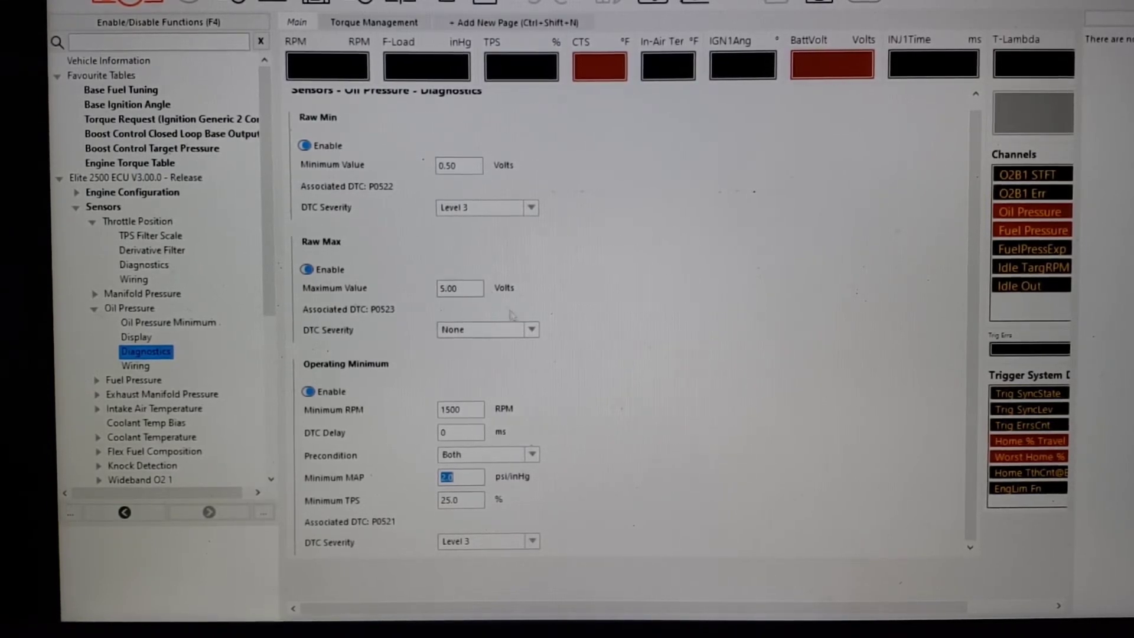
Set the oil pressure Raw Max severity to Level 2 and select the maximum voltage for a 4.90 V limit
{"action": "left_click", "coordinate": [532, 330]}
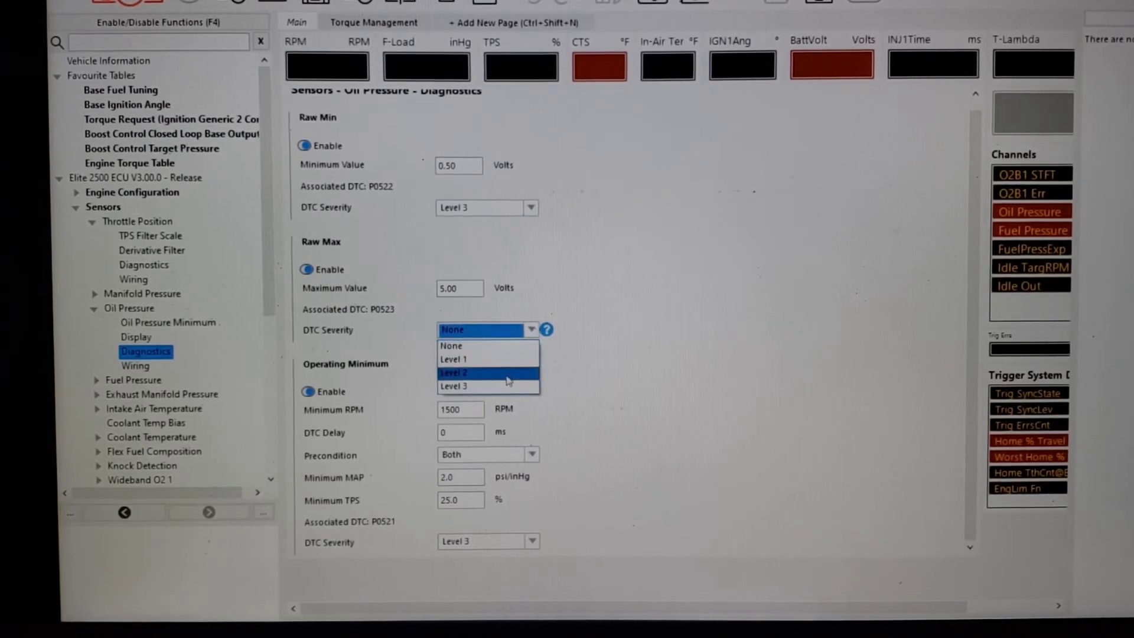
{"action": "left_click", "coordinate": [454, 372]}
{"action": "type", "text": "4."}
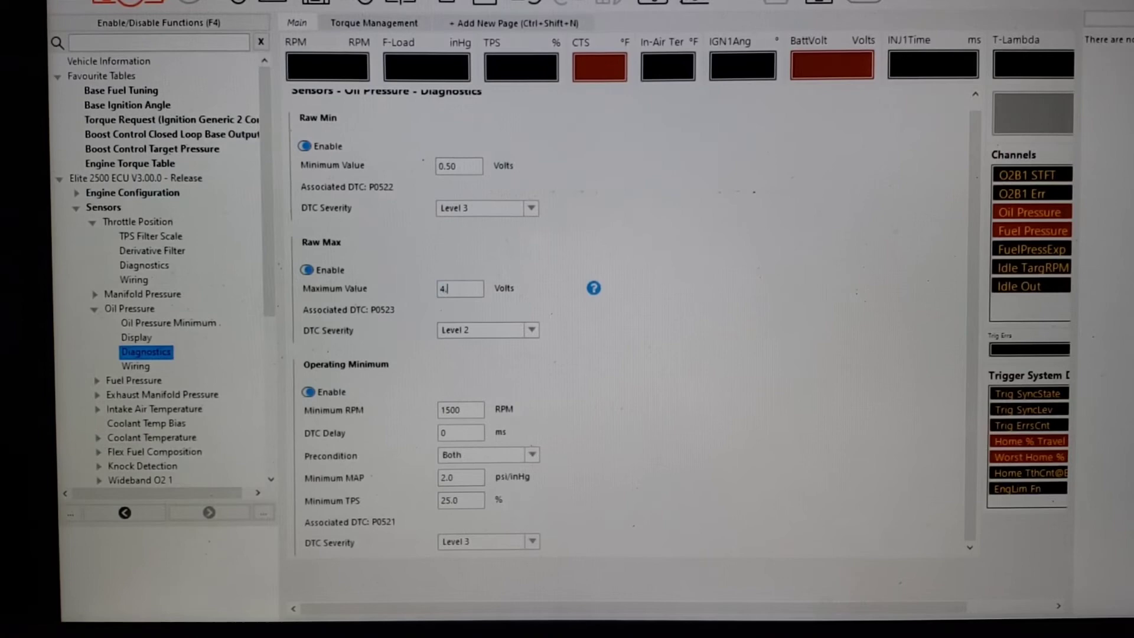
{"action": "triple_click", "coordinate": [460, 288]}
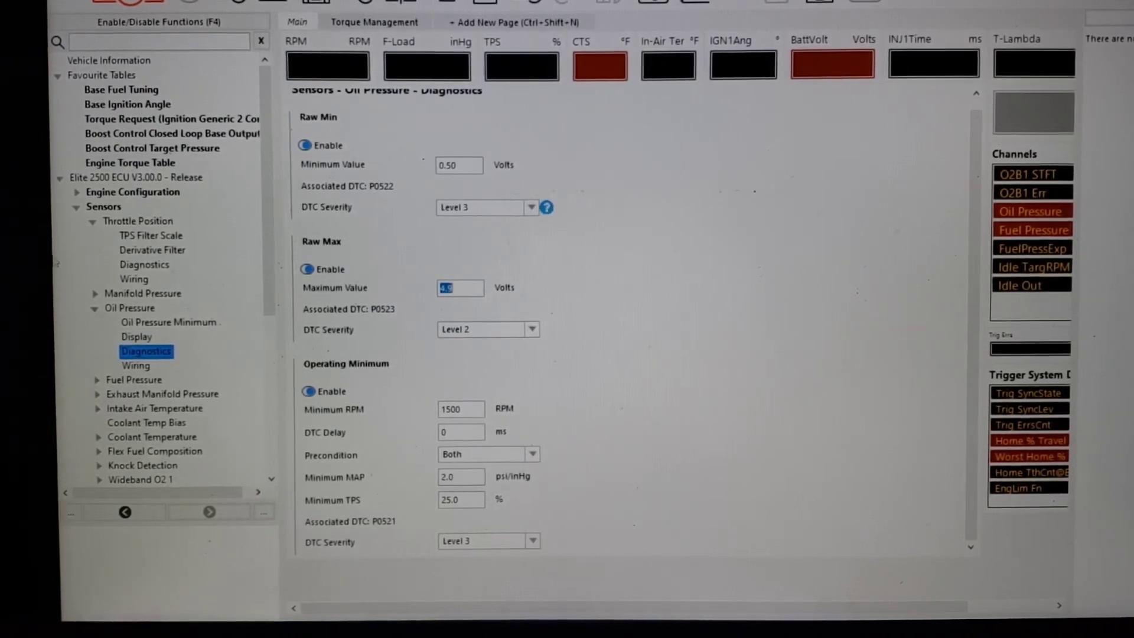
Navigate to the Main Limiter End RPM table under Engine Functions
{"action": "left_click", "coordinate": [76, 206]}
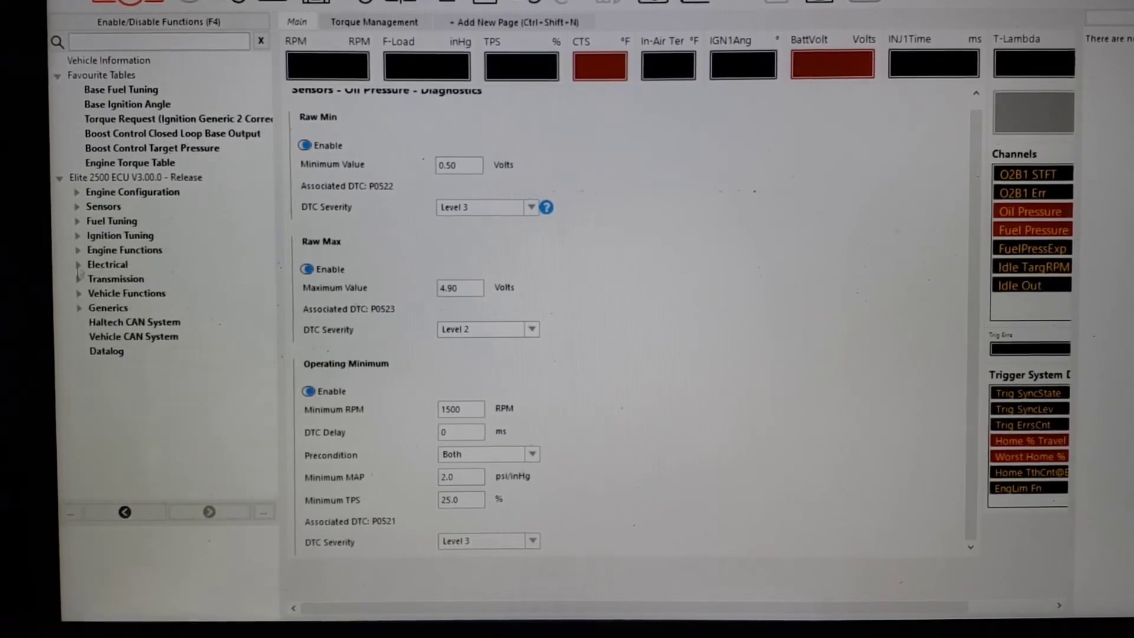
{"action": "left_click", "coordinate": [76, 249]}
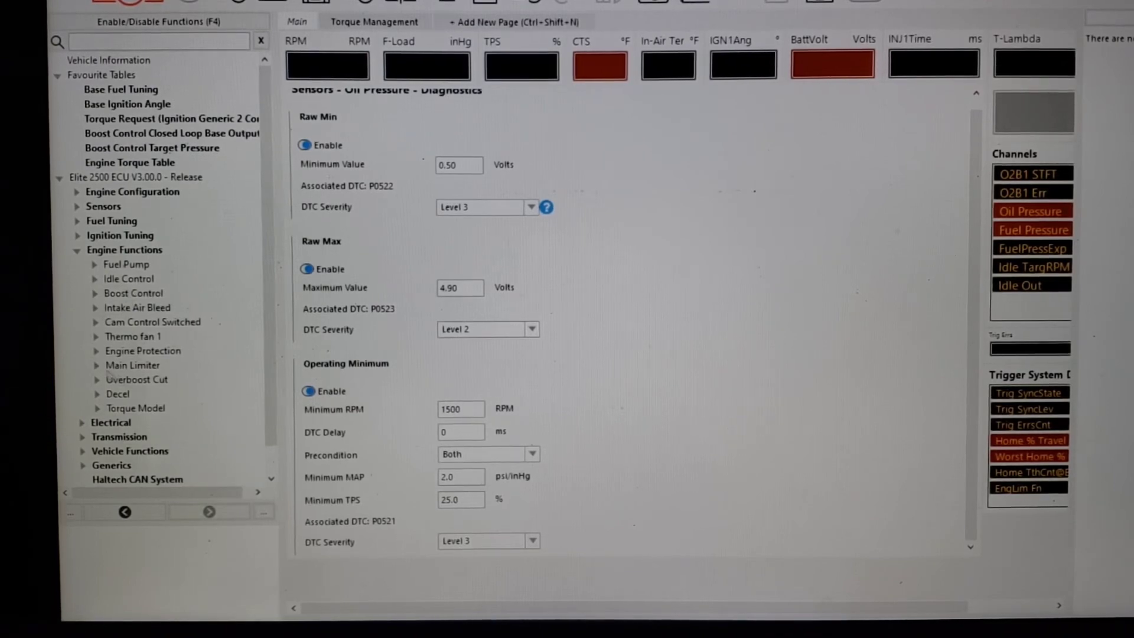
{"action": "left_click", "coordinate": [94, 365]}
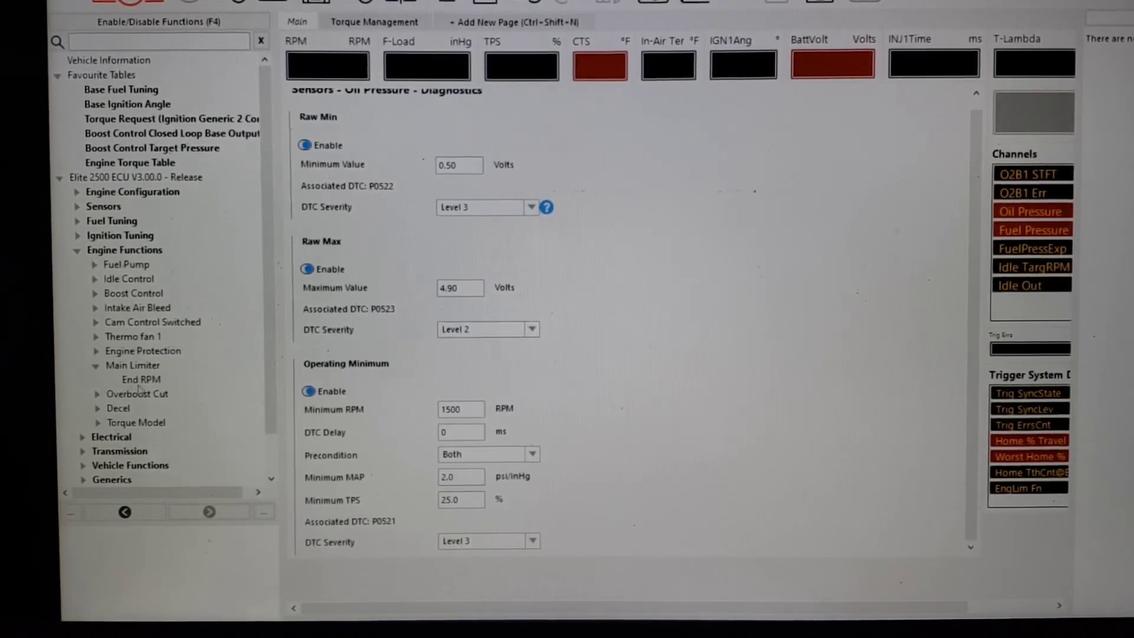
{"action": "left_click", "coordinate": [141, 379]}
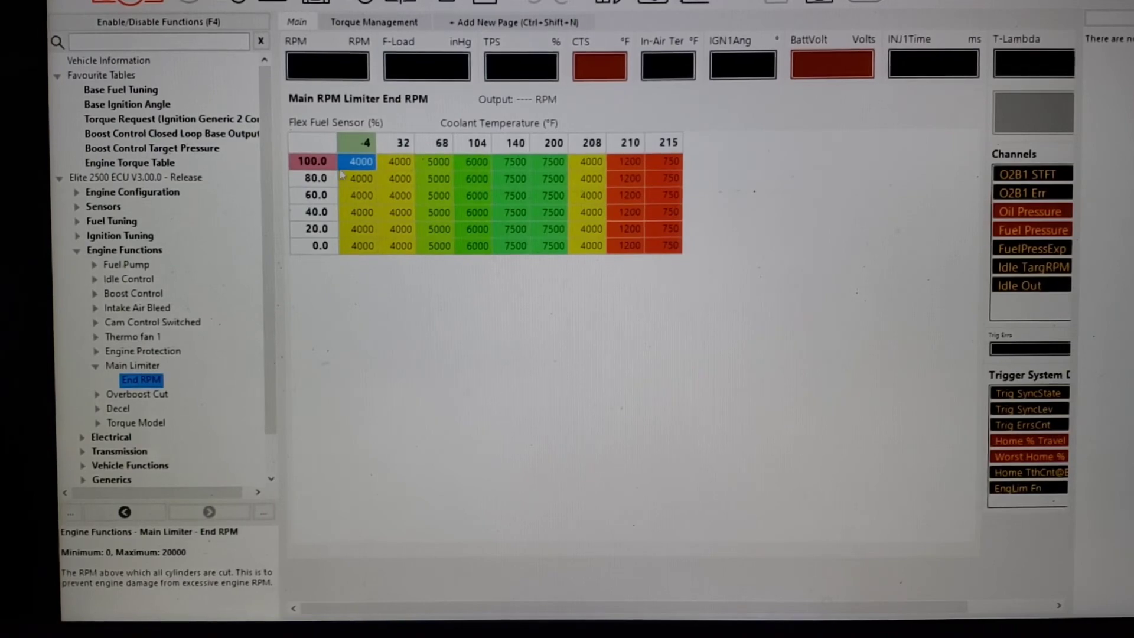
Enter lower end RPM values in the 140–200°F cells for the 0–40% flex fuel rows
{"action": "left_click", "coordinate": [359, 179]}
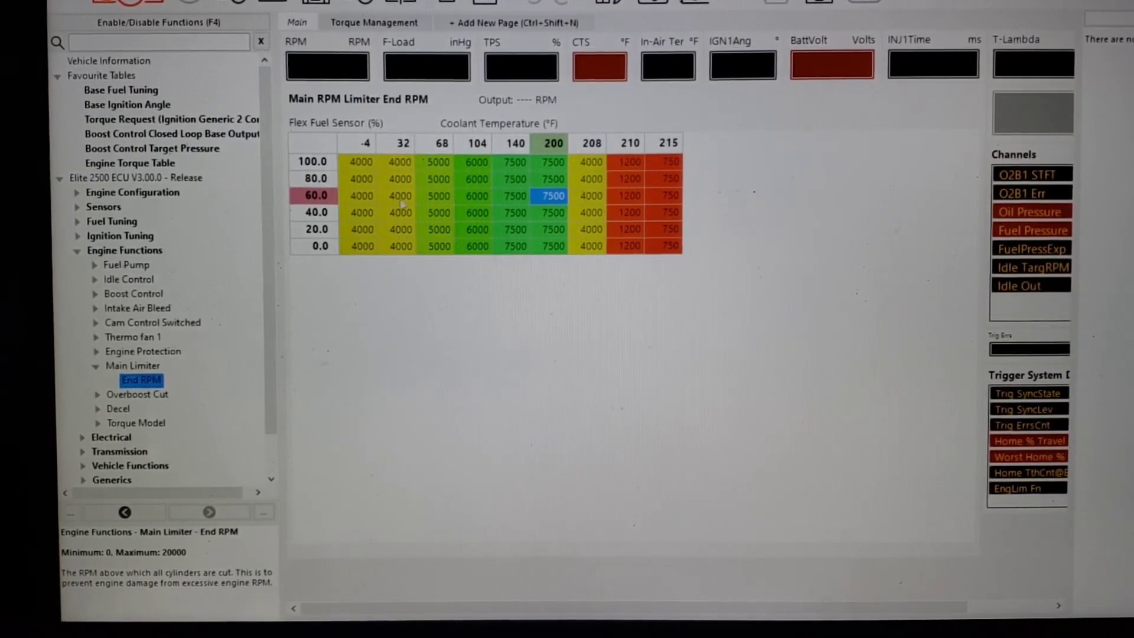
{"action": "left_click", "coordinate": [399, 212]}
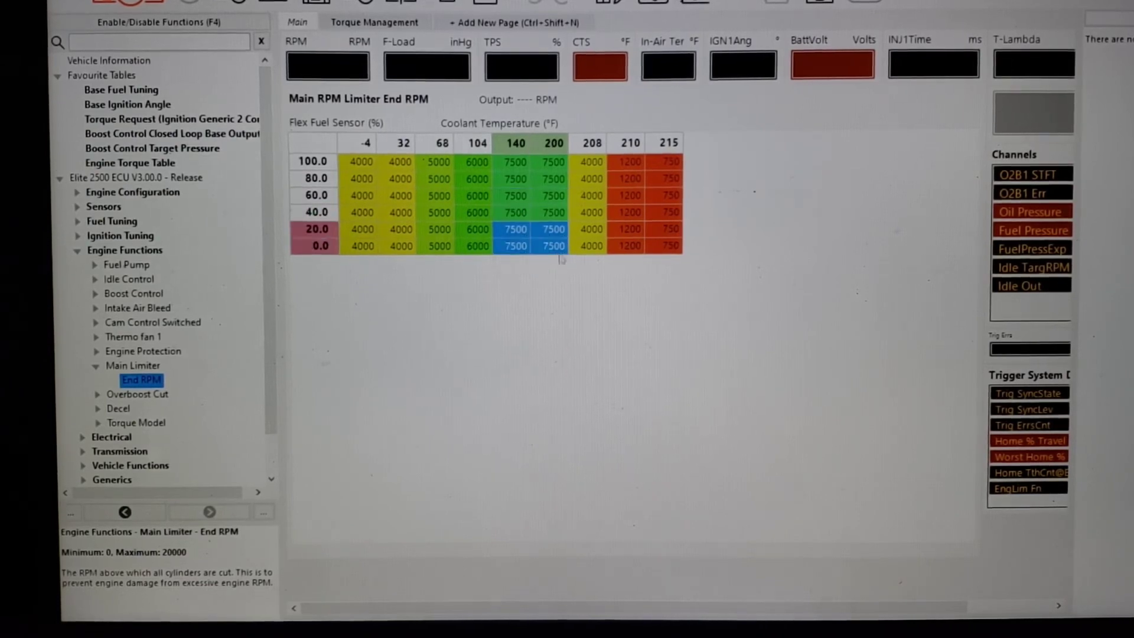
{"action": "type", "text": "566"}
{"action": "left_click", "coordinate": [515, 211]}
{"action": "type", "text": "7000"}
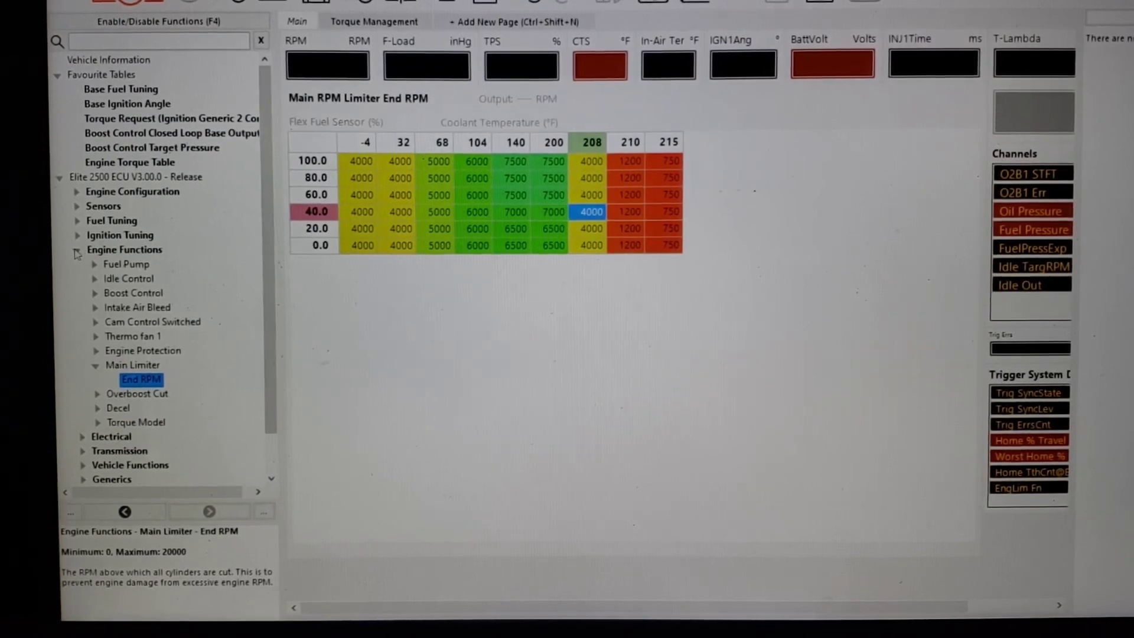
{"action": "left_click", "coordinate": [78, 249]}
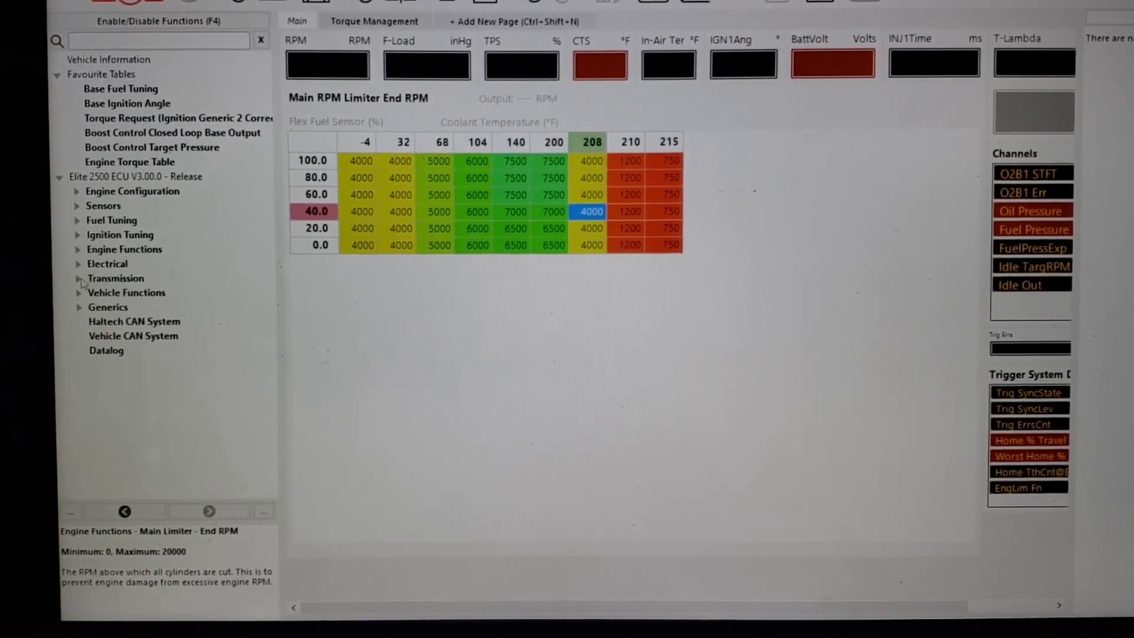
{"action": "left_click", "coordinate": [78, 278]}
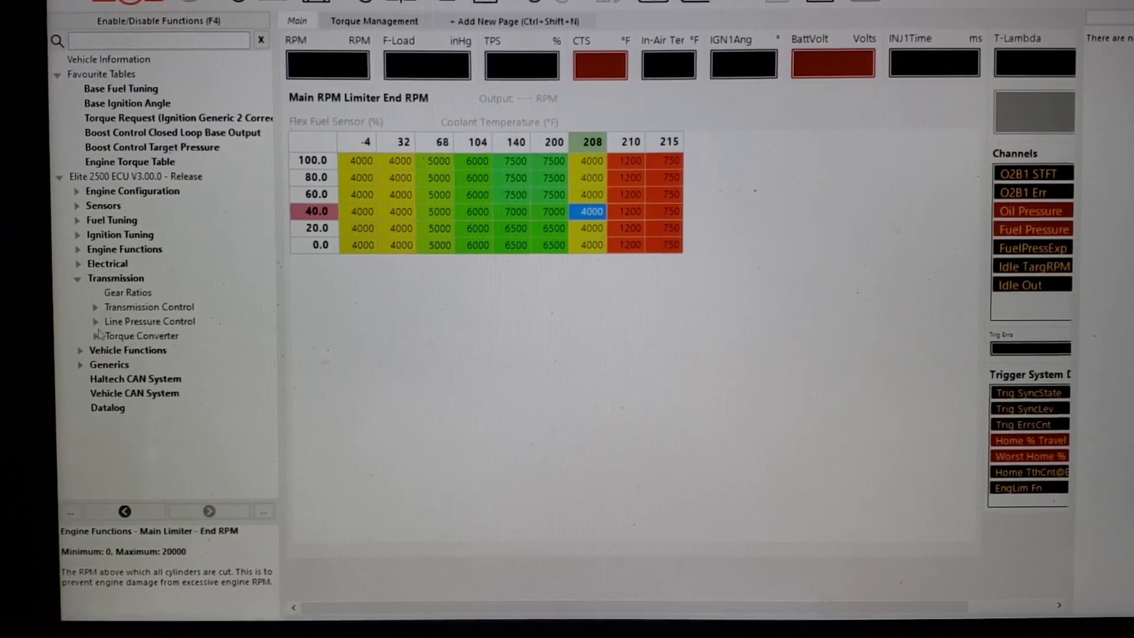
{"action": "left_click", "coordinate": [95, 321]}
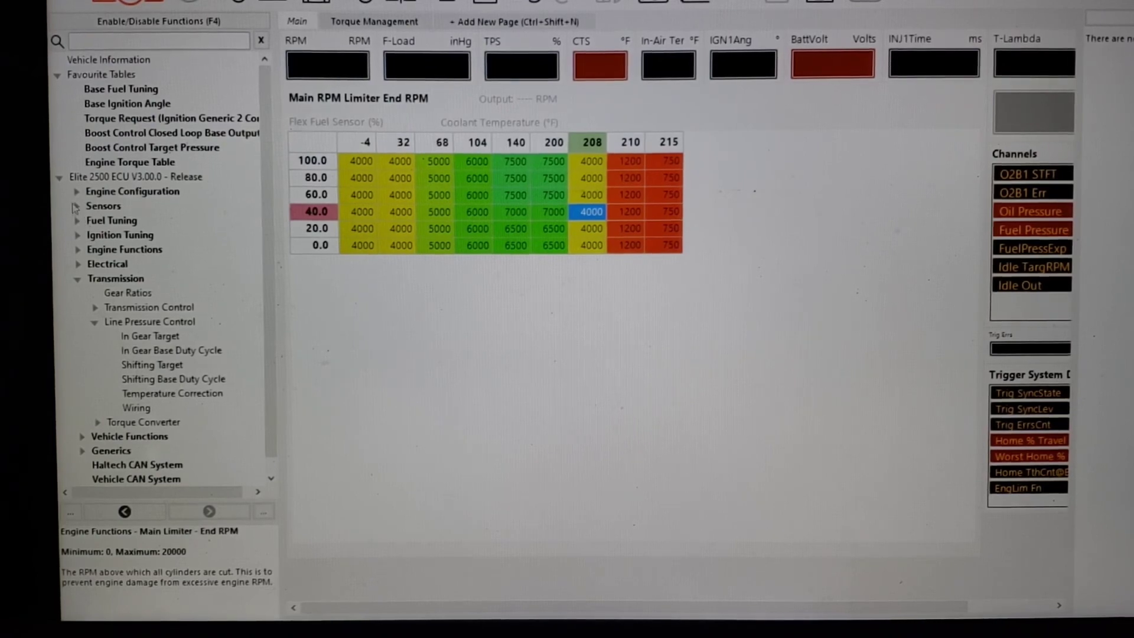
{"action": "left_click", "coordinate": [75, 205]}
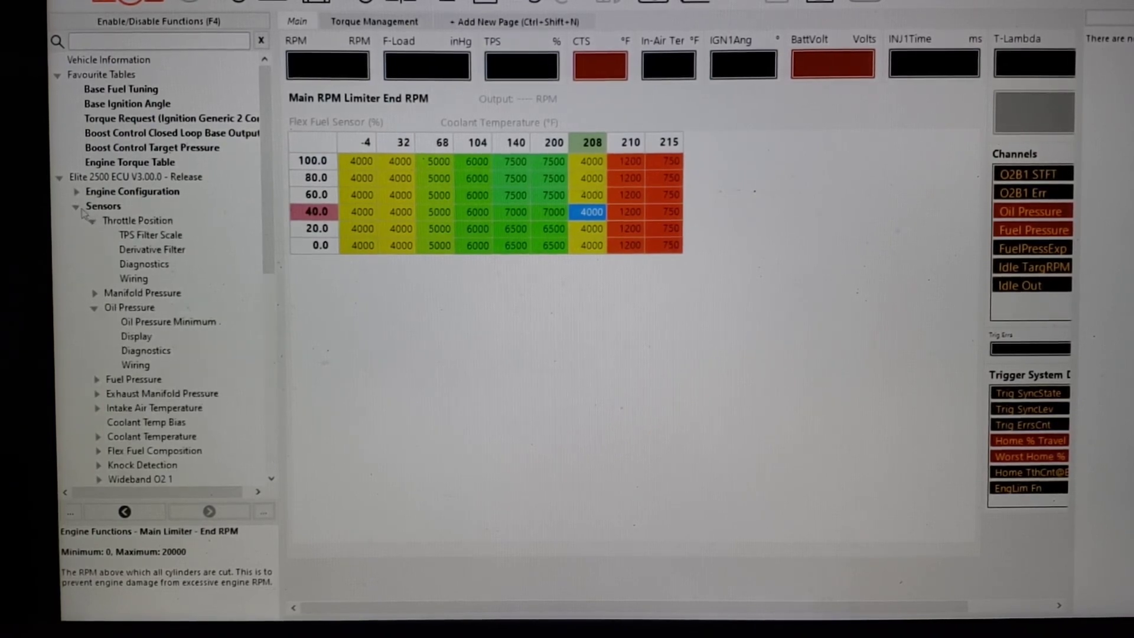
{"action": "left_click", "coordinate": [92, 221]}
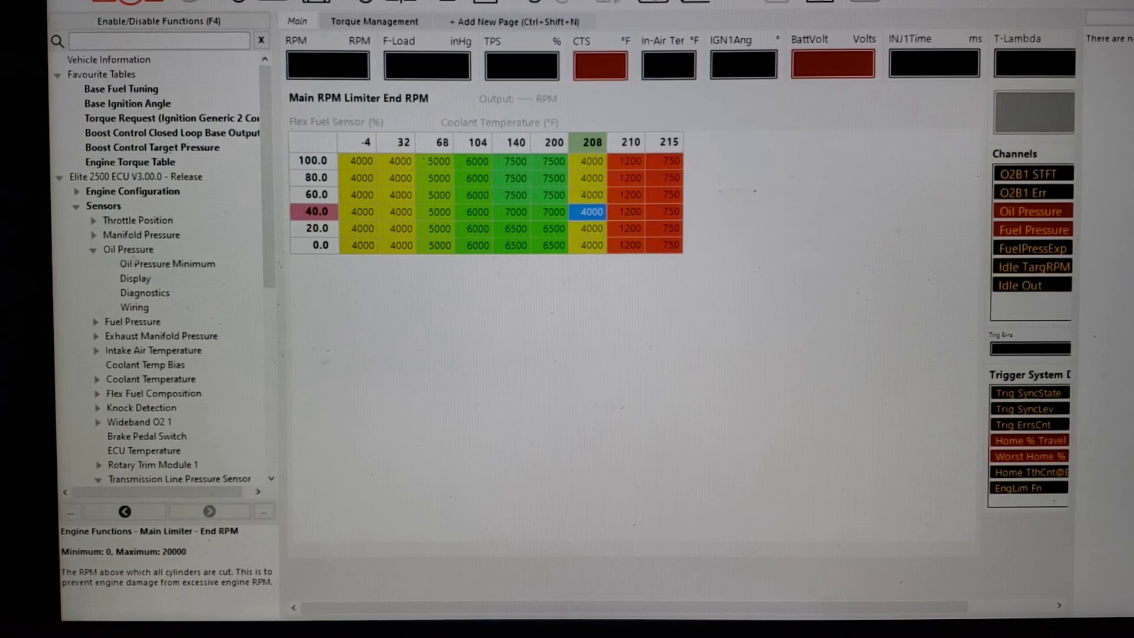
{"action": "scroll", "scroll_direction": "down", "scroll_amount": 3}
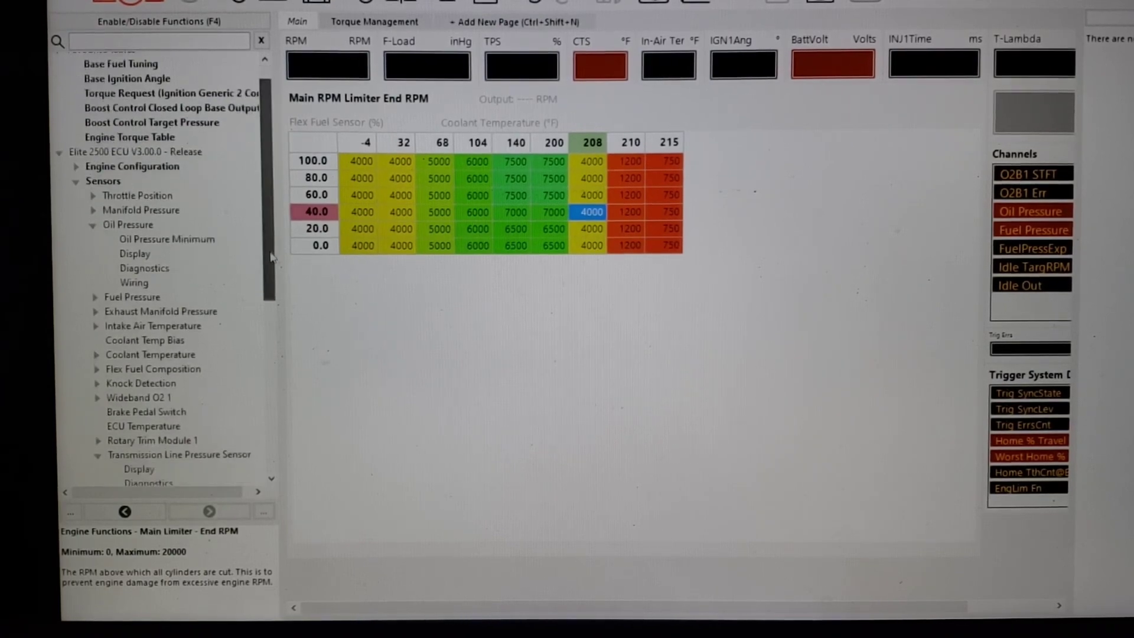
{"action": "scroll", "scroll_direction": "down", "scroll_amount": 3}
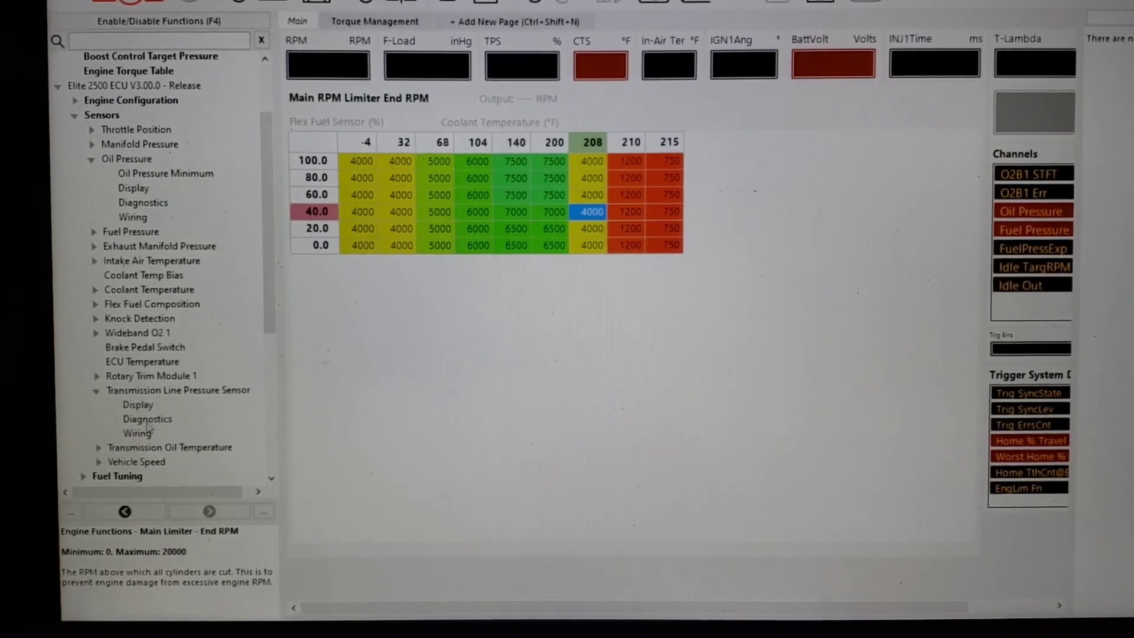
Show Transmission Line Pressure Sensor diagnostics and expand Transmission Oil Temperature in the tree
{"action": "left_click", "coordinate": [146, 419]}
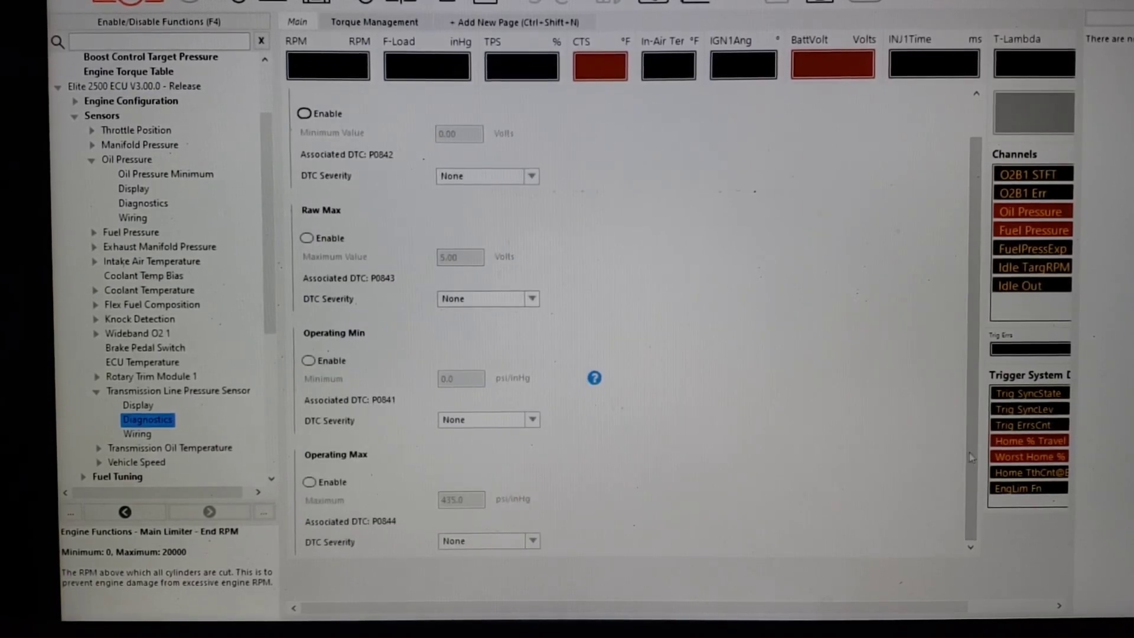
{"action": "scroll", "scroll_direction": "up", "scroll_amount": 3}
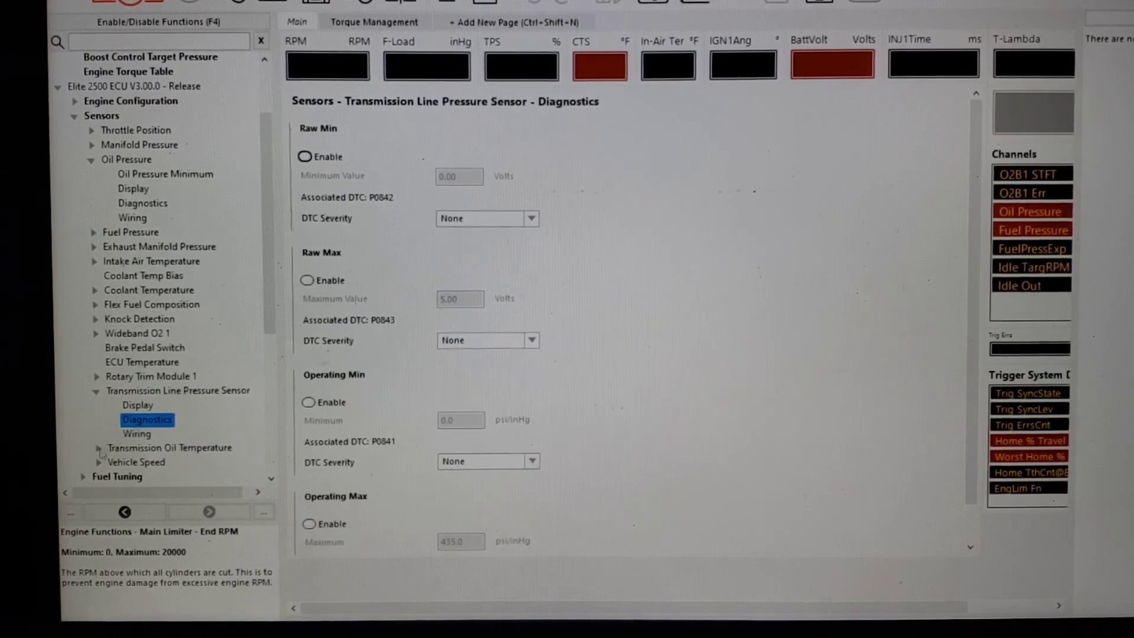
{"action": "left_click", "coordinate": [95, 448]}
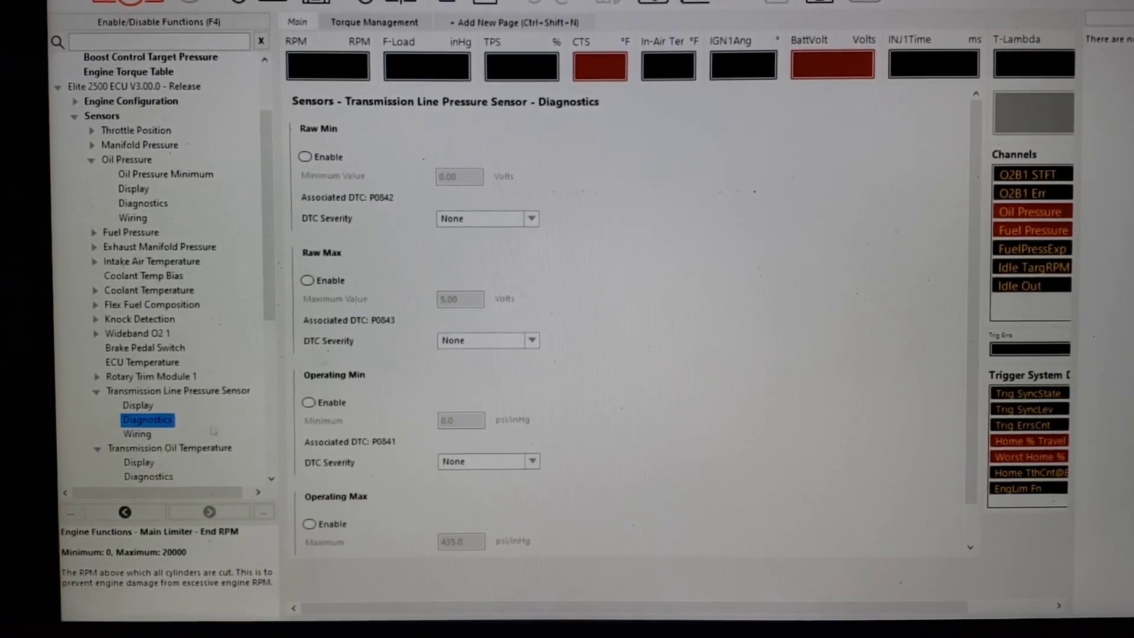